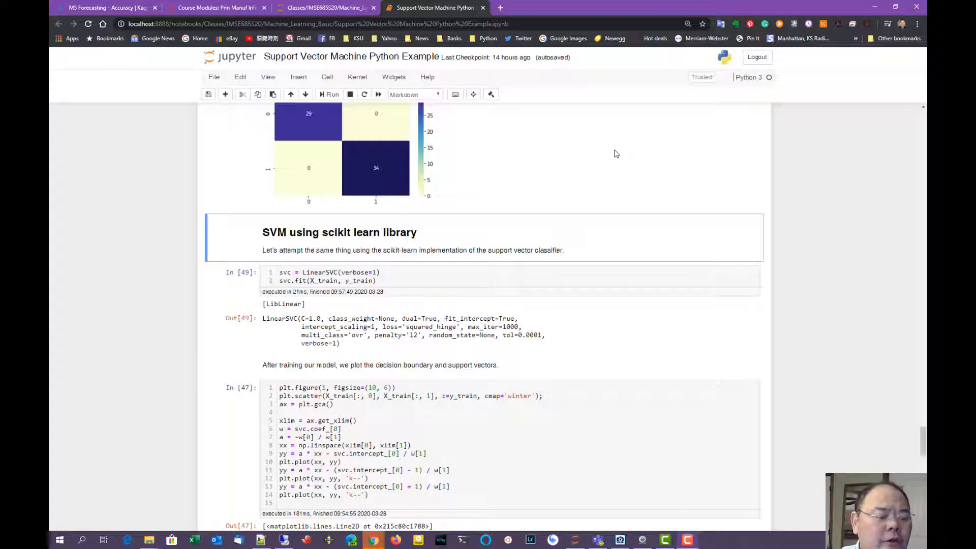
mouse_move(572, 233)
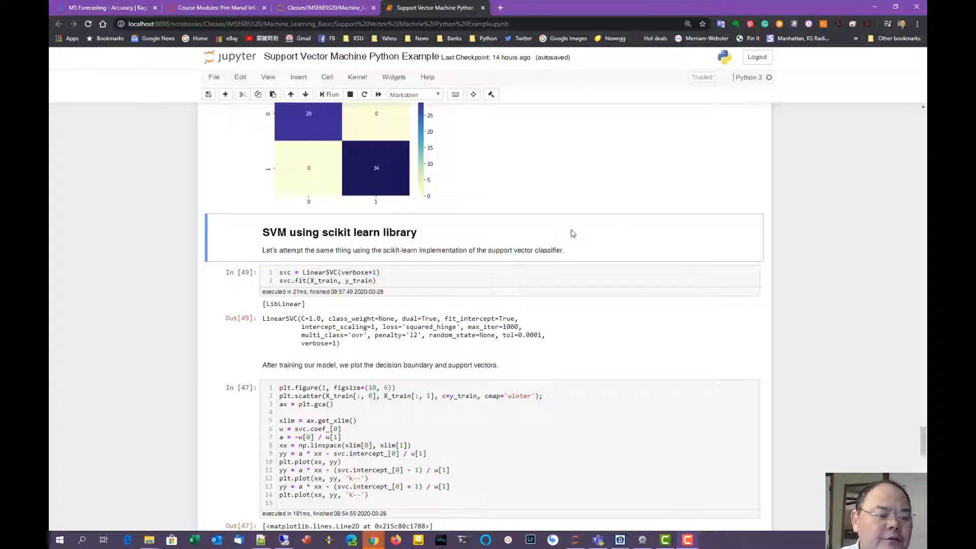
mouse_move(577, 236)
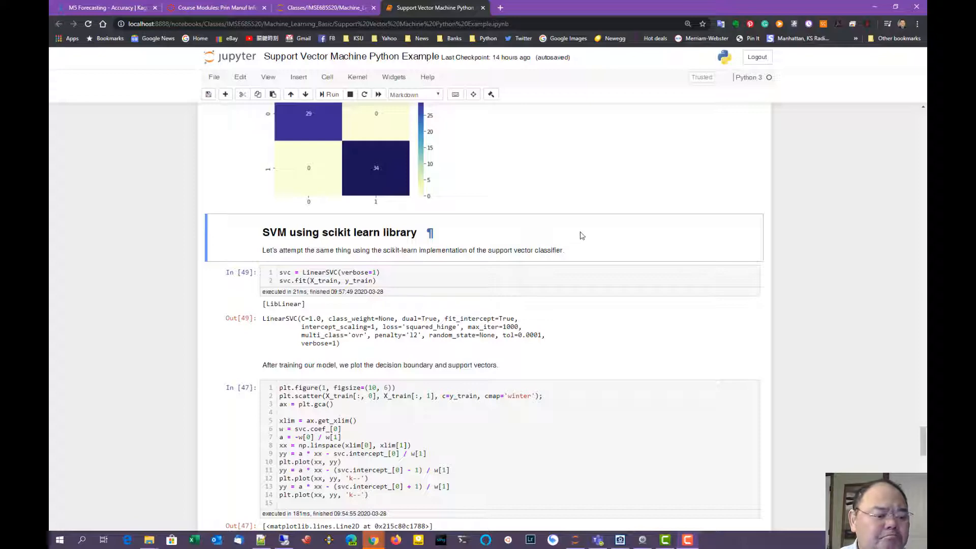
Step: Scroll to the LinearSVC training cell, select it and enter edit mode on its code
scroll("down", 3)
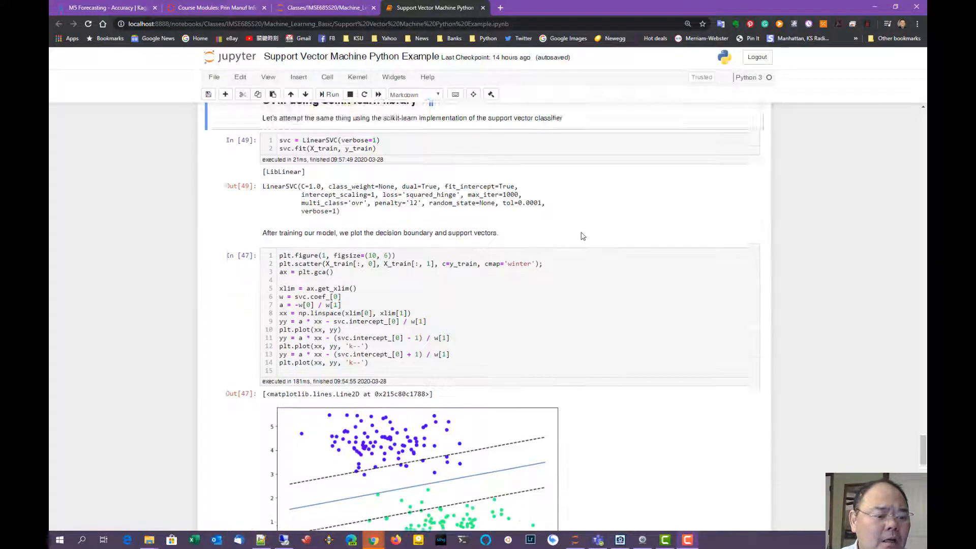
scroll("up", 3)
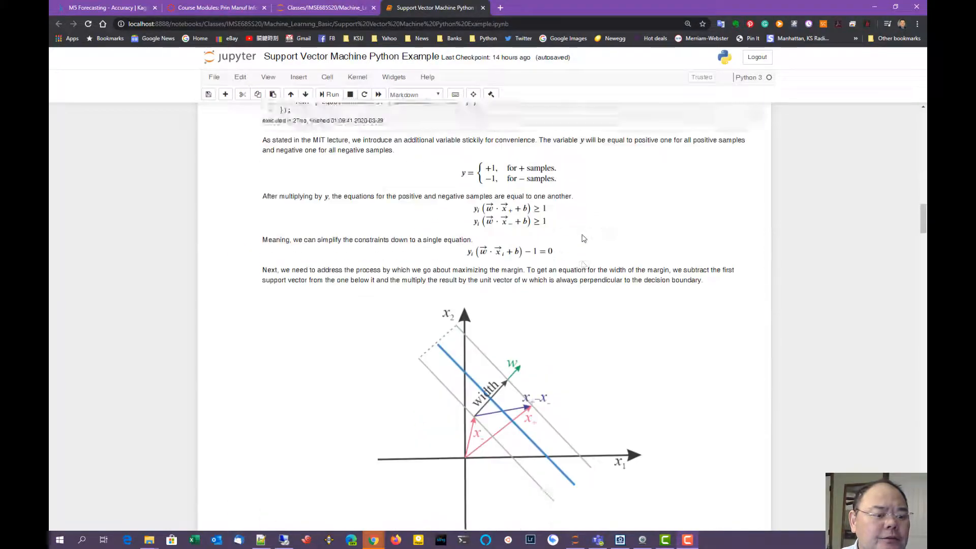
scroll("down", 3)
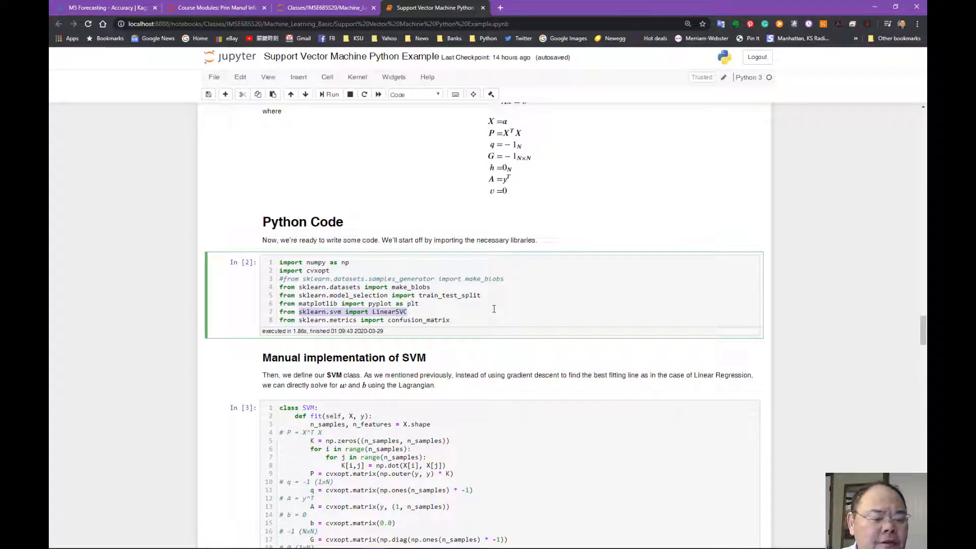
scroll("down", 3)
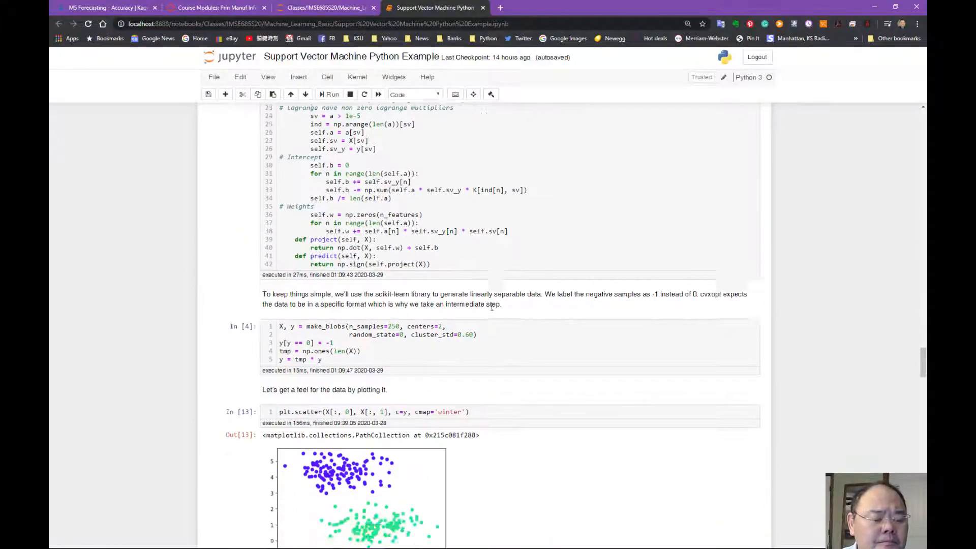
scroll("down", 3)
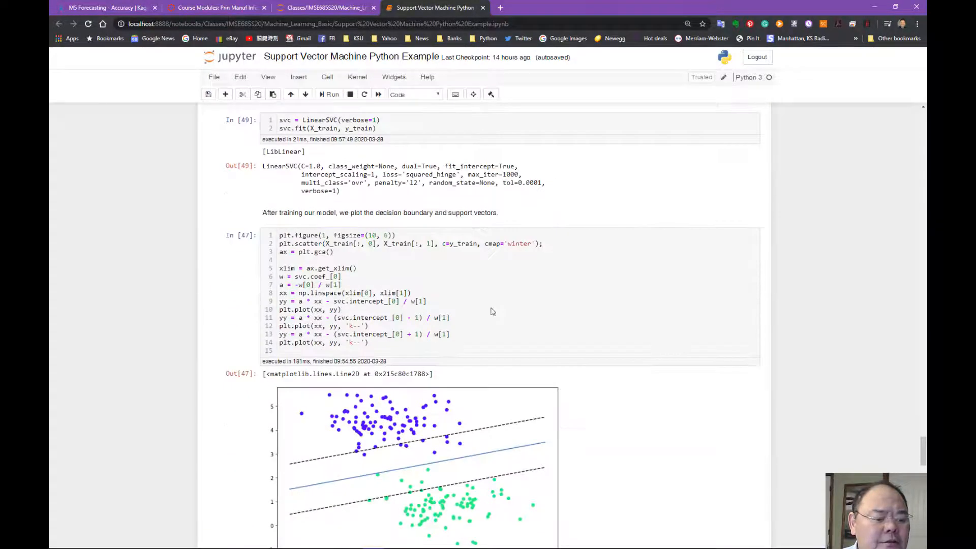
scroll("up", 3)
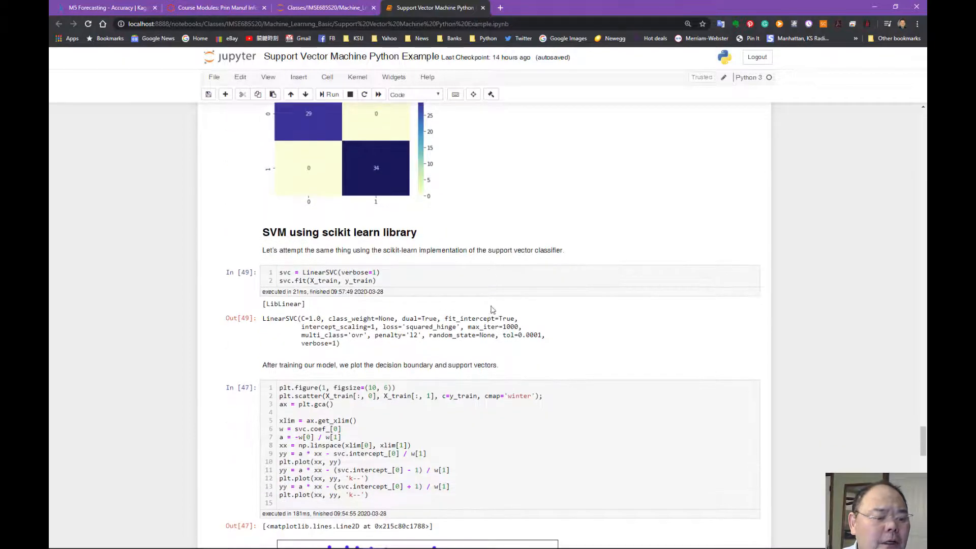
left_click(299, 272)
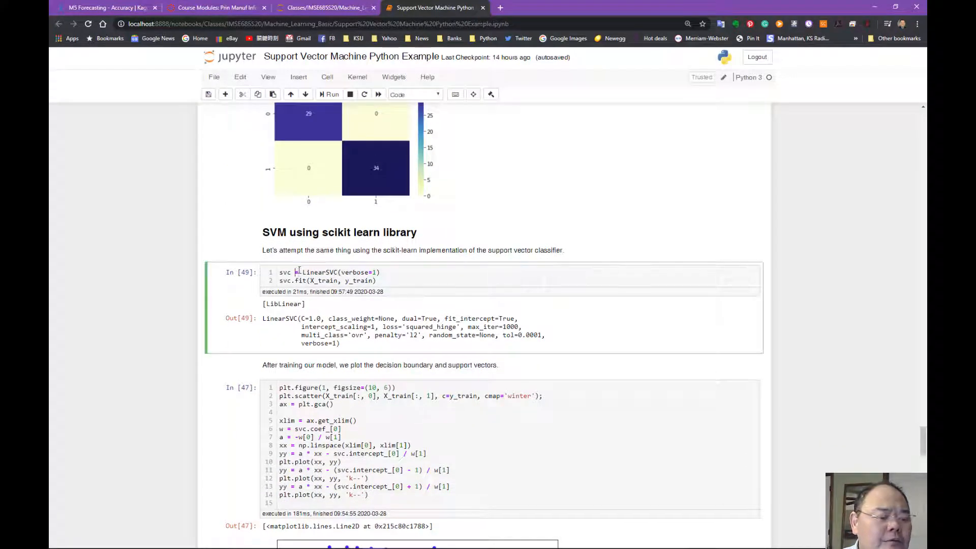
double_click(285, 272)
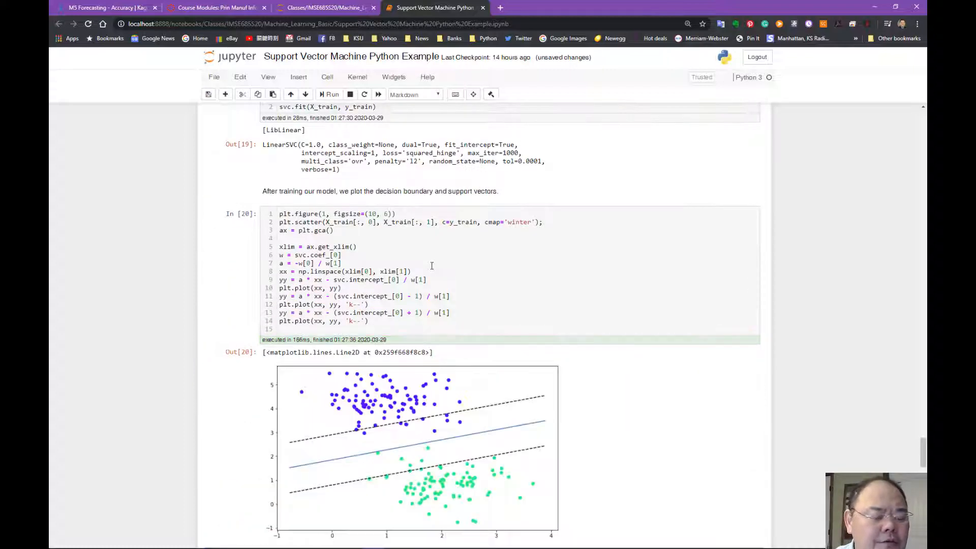
mouse_move(440, 251)
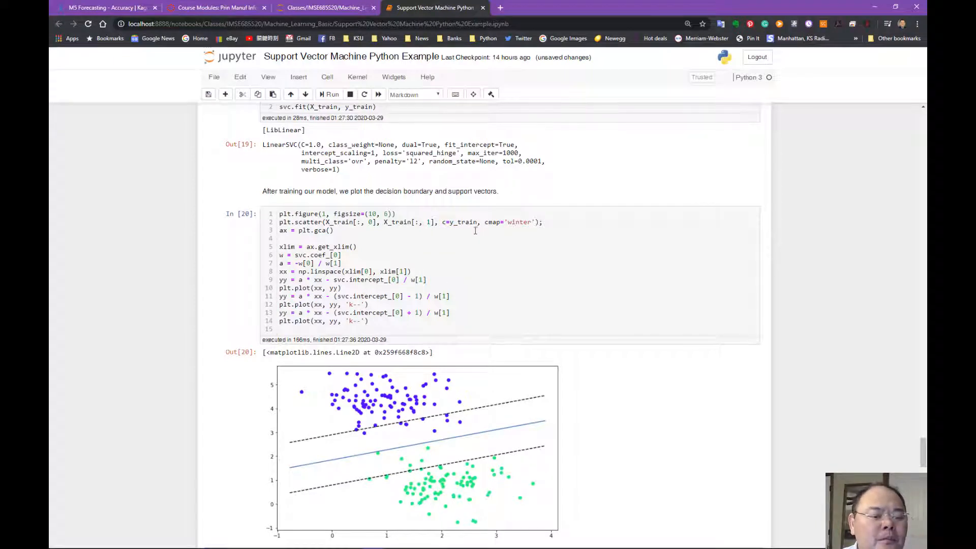
mouse_move(407, 241)
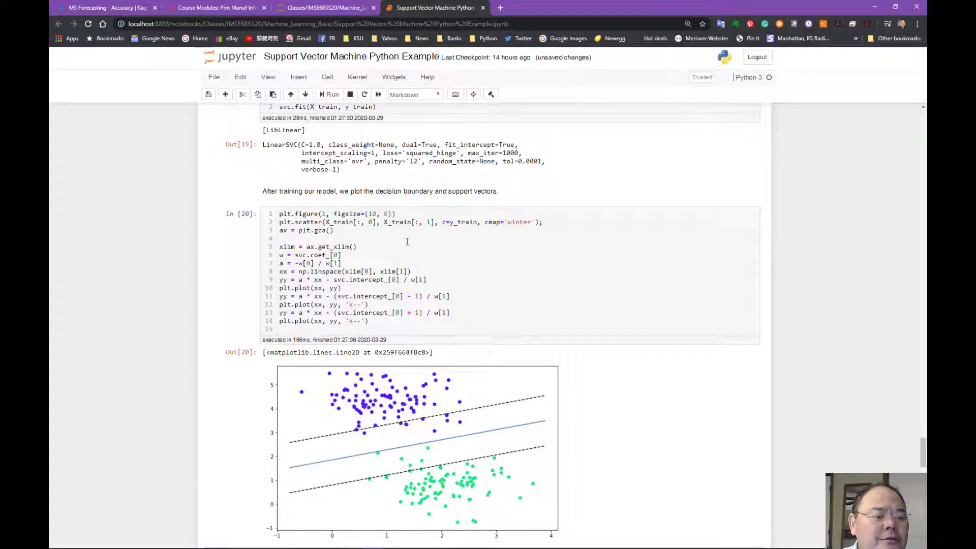
Step: Save the notebook with the LinearSVC decision-boundary plot output in view
scroll("up", 3)
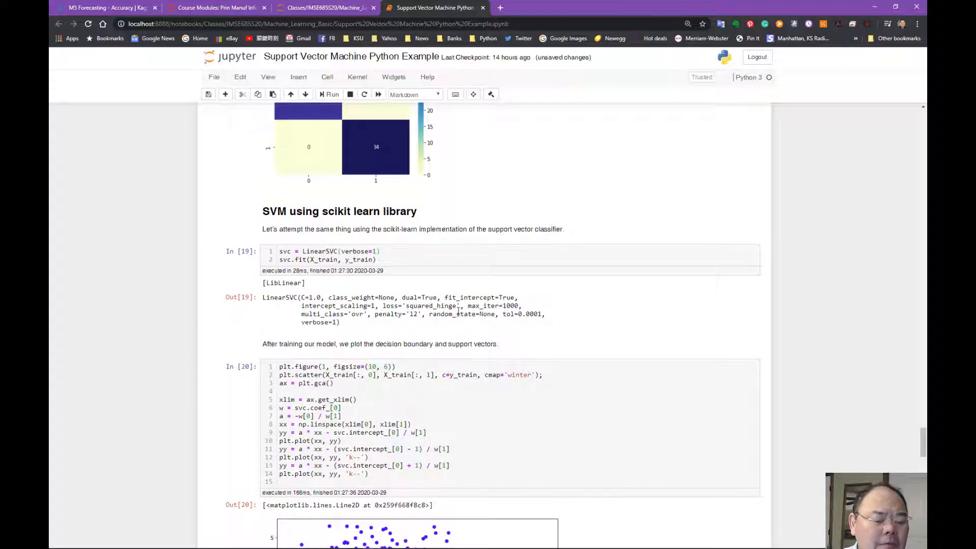
scroll("down", 3)
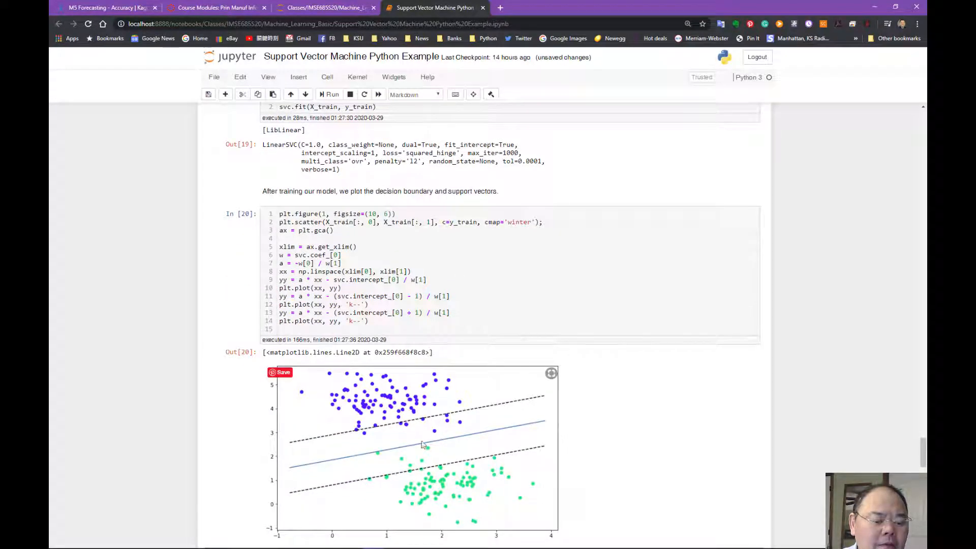
mouse_move(470, 440)
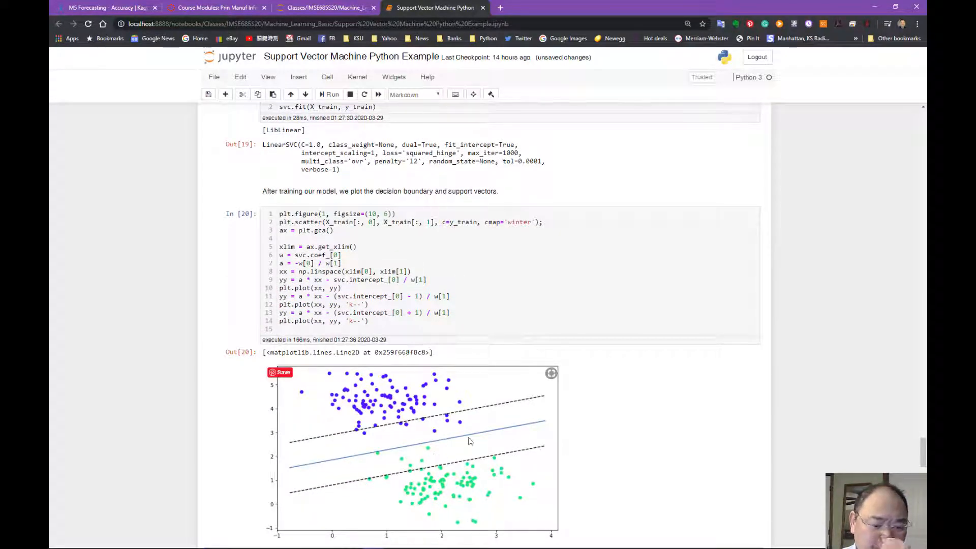
mouse_move(454, 427)
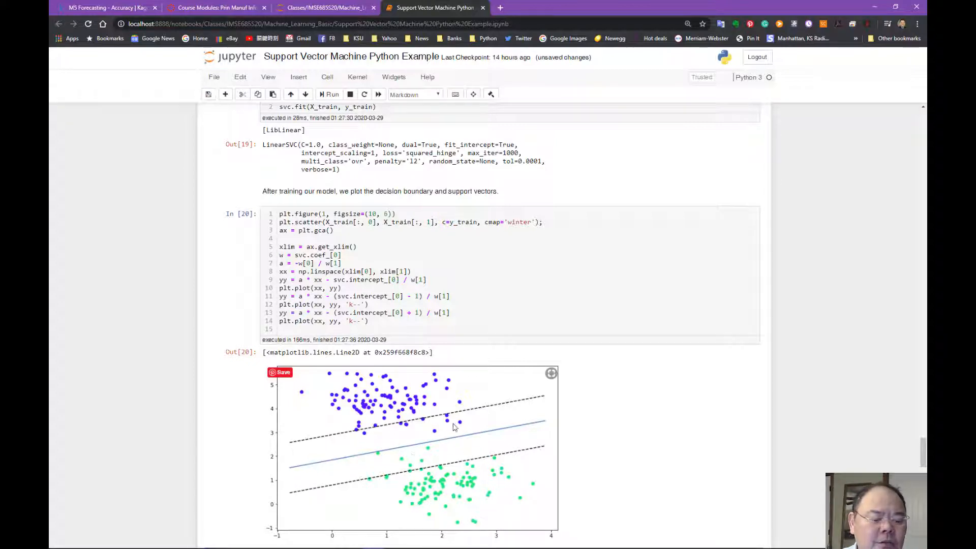
mouse_move(301, 443)
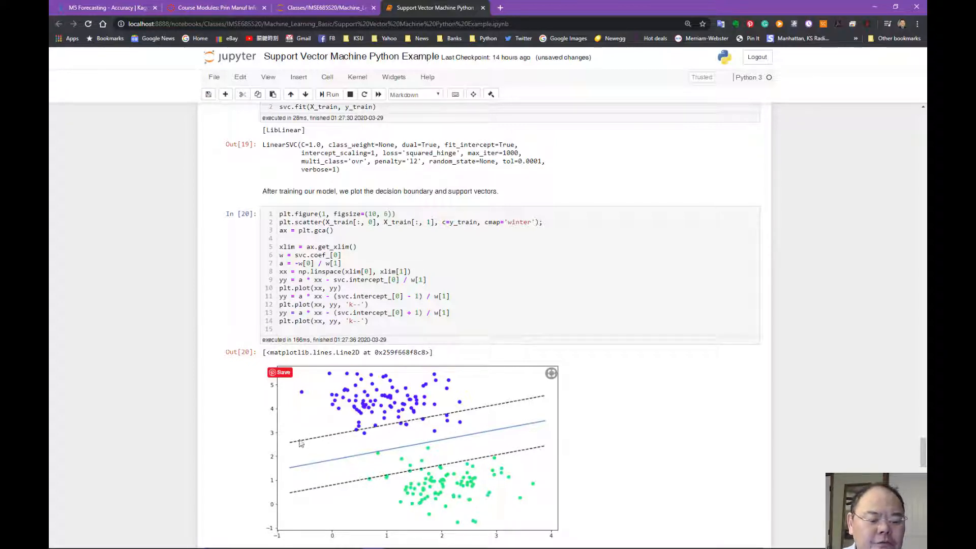
mouse_move(485, 419)
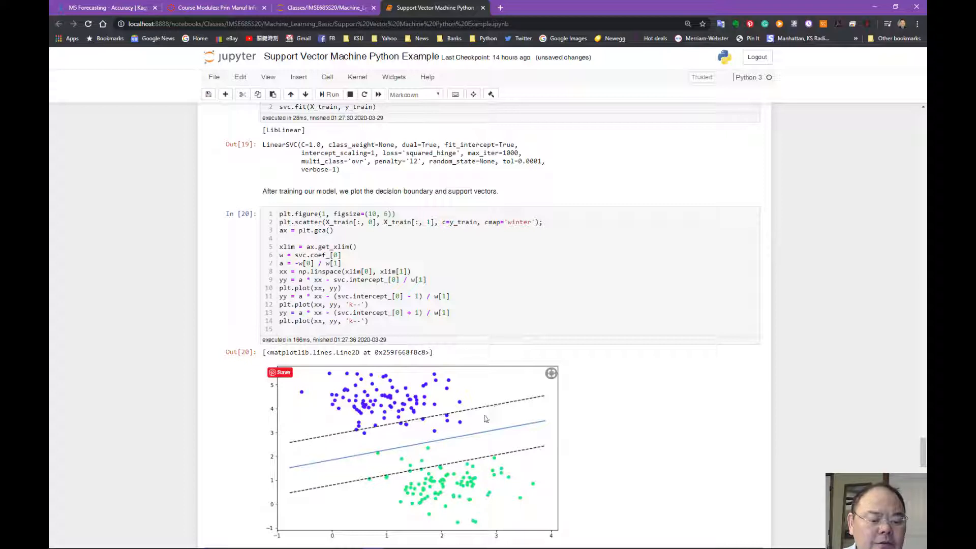
mouse_move(434, 413)
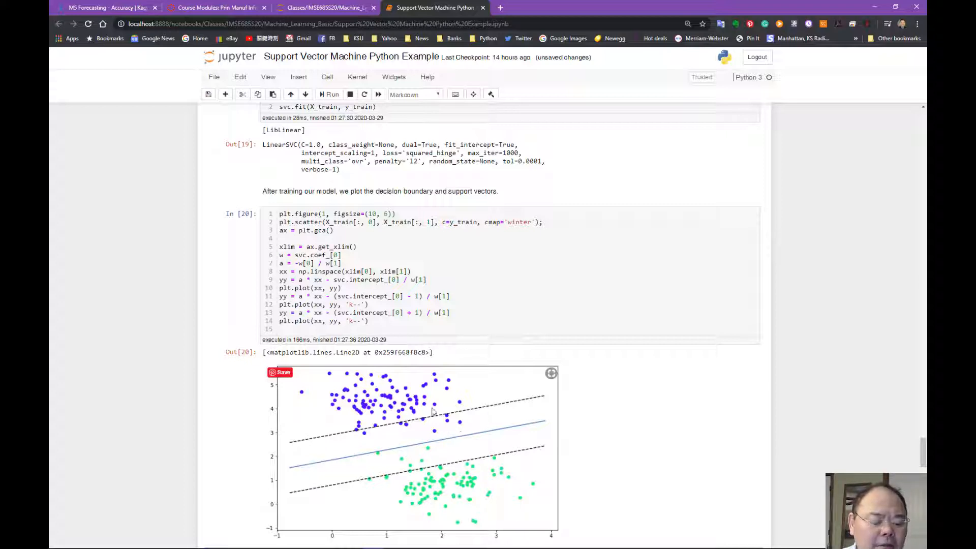
mouse_move(423, 440)
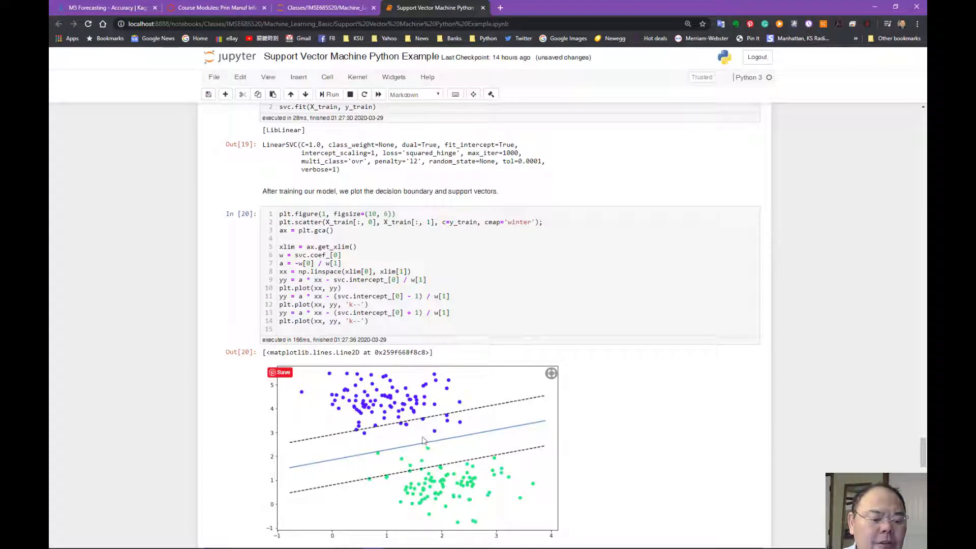
key("ctrl+s")
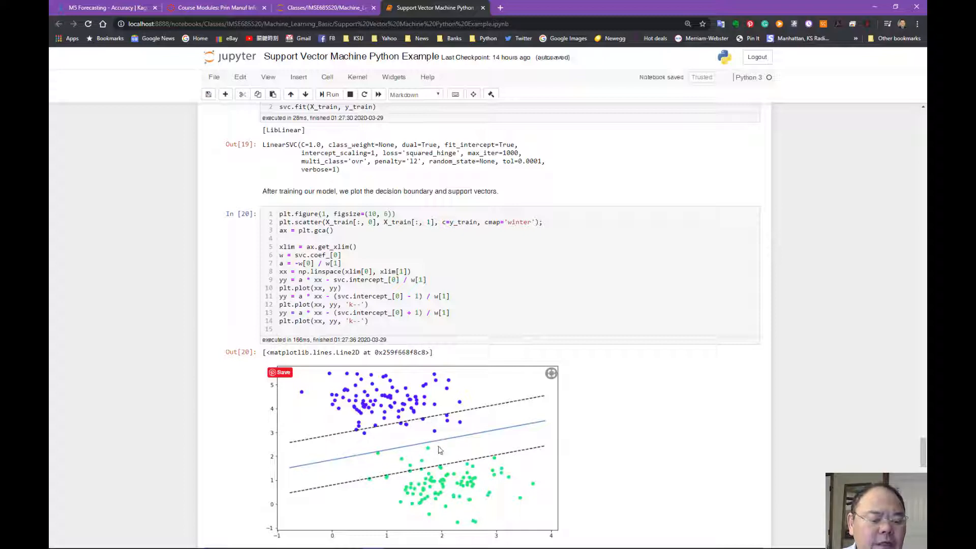
mouse_move(485, 422)
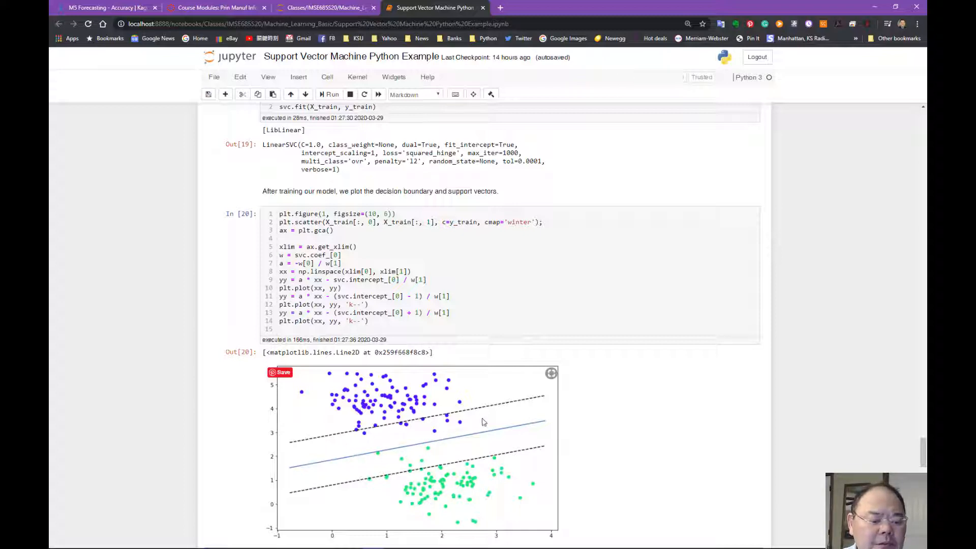
mouse_move(355, 438)
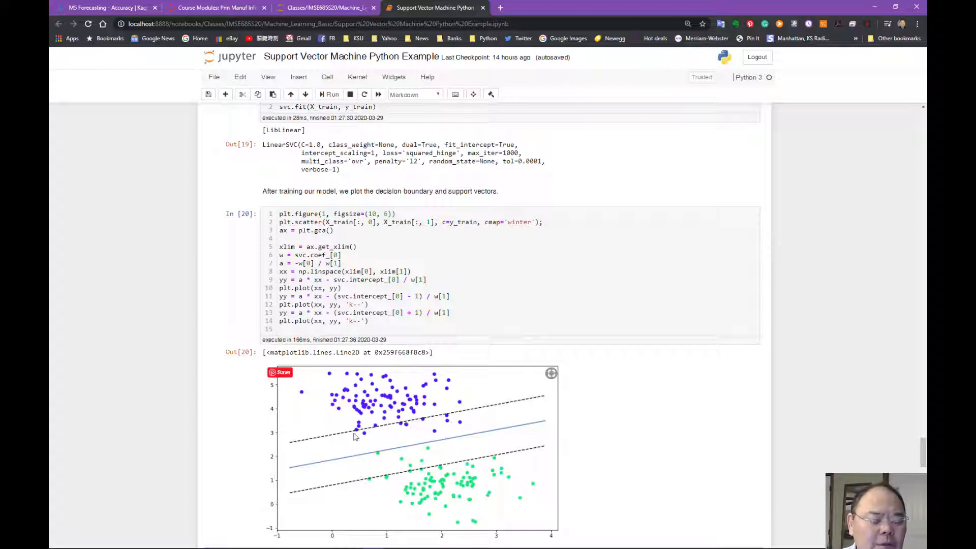
mouse_move(465, 439)
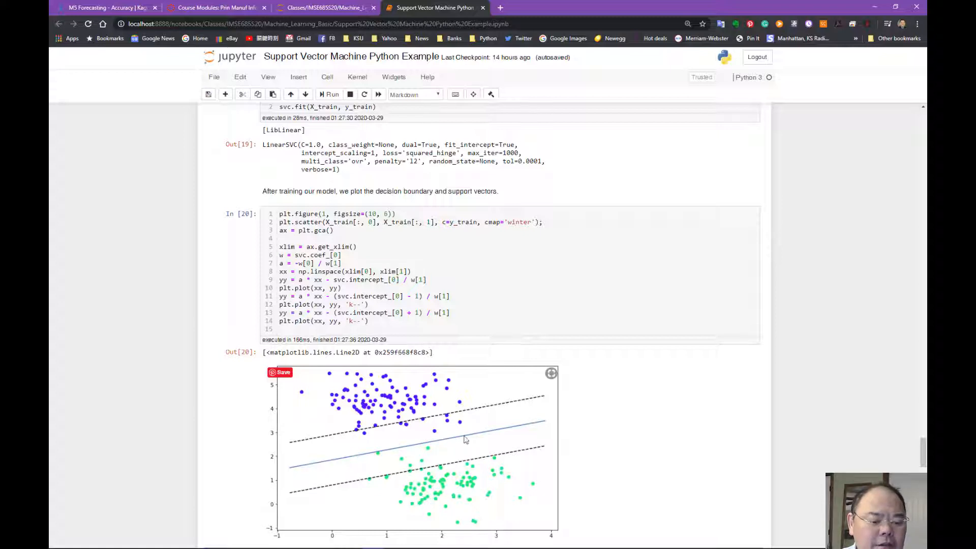
scroll("down", 3)
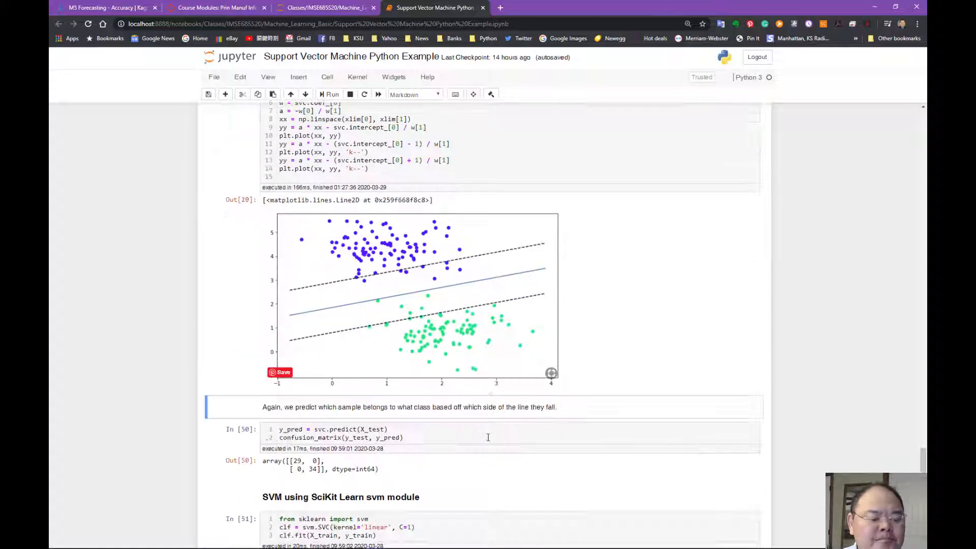
mouse_move(398, 281)
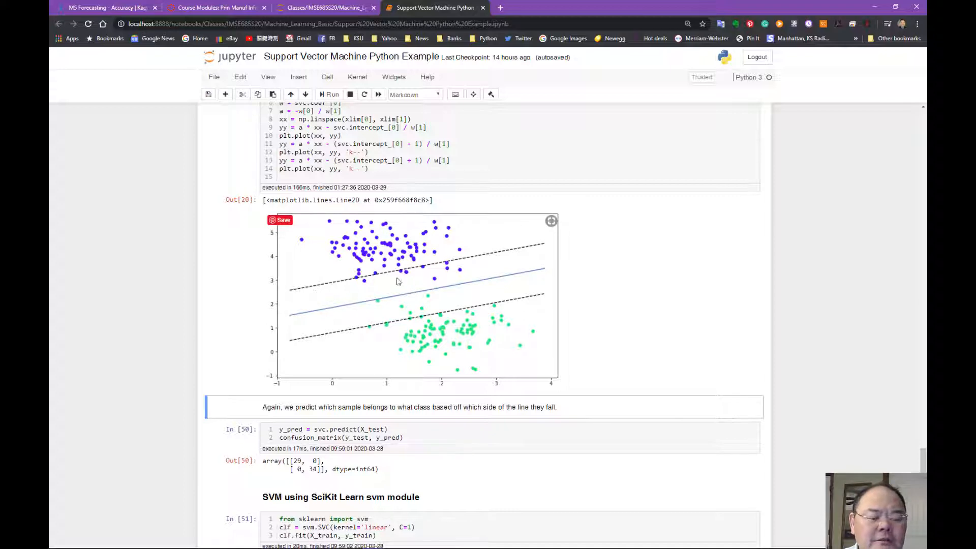
mouse_move(495, 284)
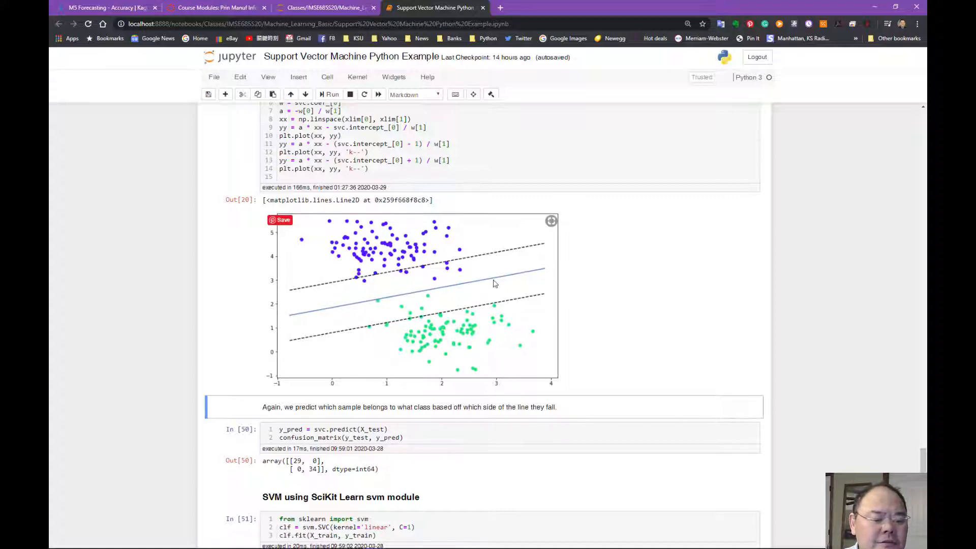
mouse_move(370, 299)
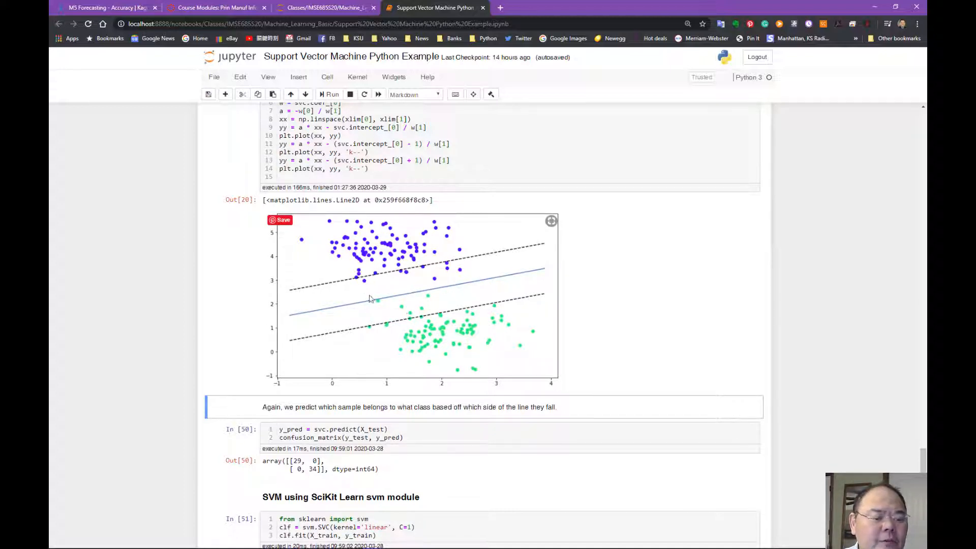
mouse_move(457, 293)
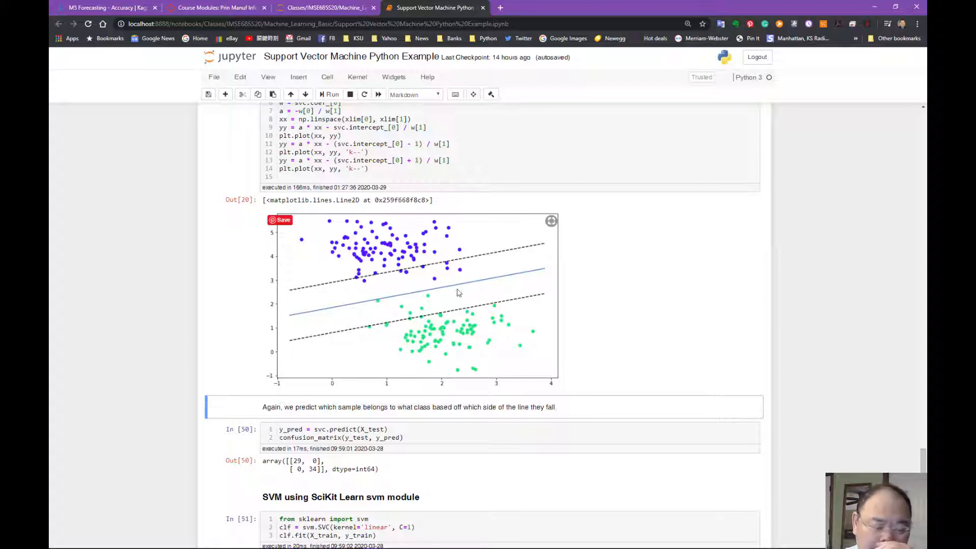
mouse_move(463, 294)
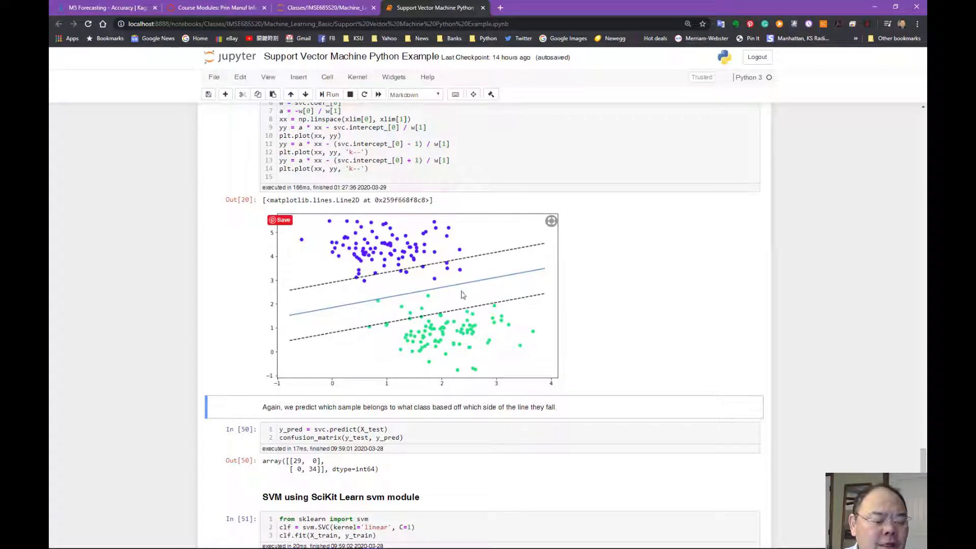
mouse_move(464, 294)
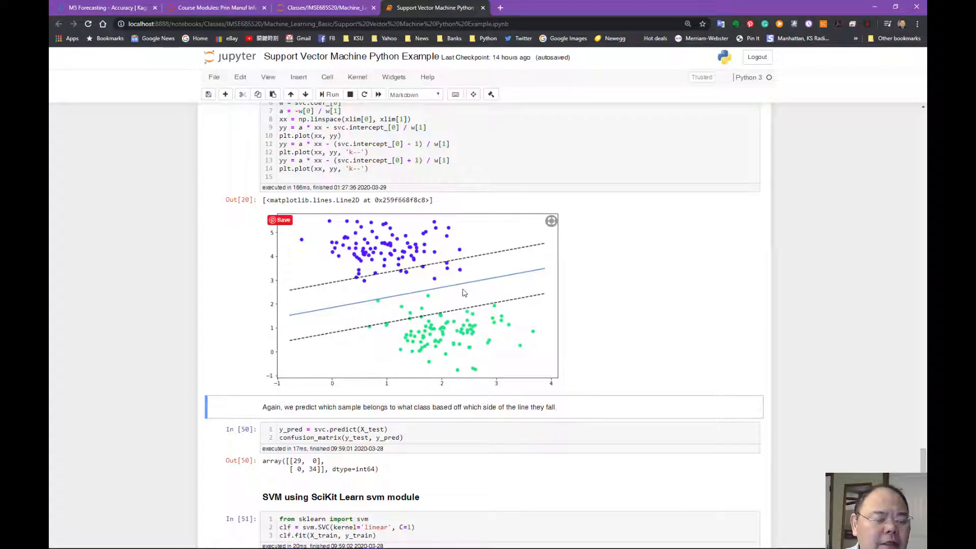
scroll("down", 3)
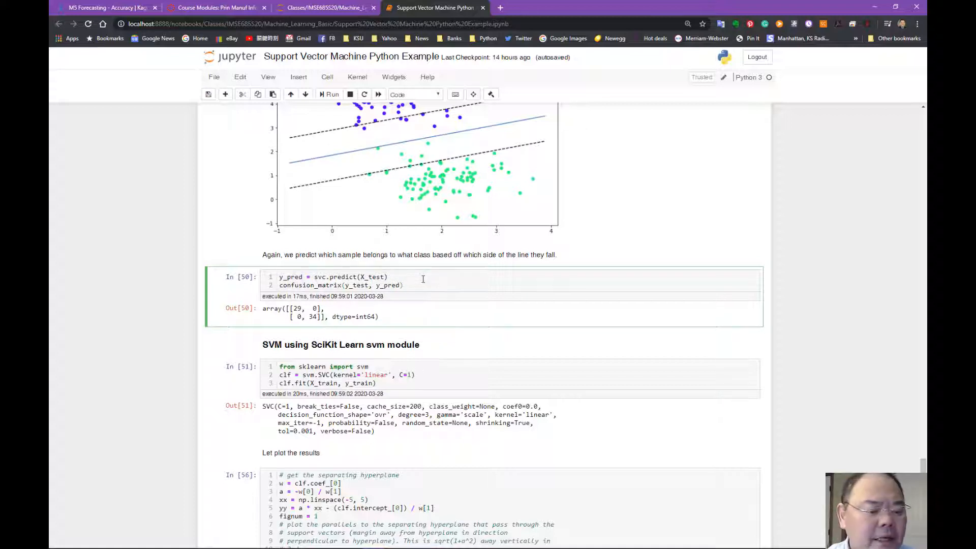
Step: Select the In[50] confusion-matrix cell, then pick the sns.heatmap line in In[18]
left_click(340, 344)
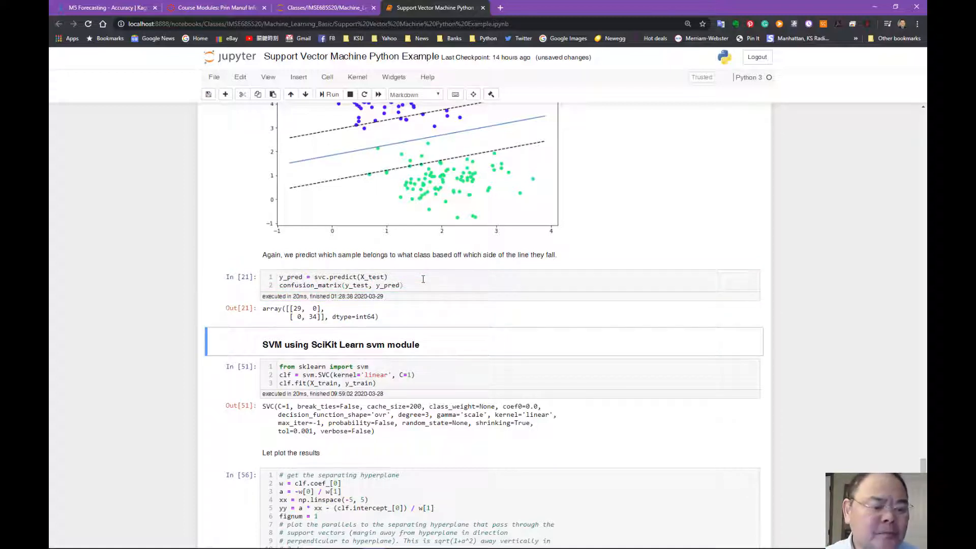
scroll("up", 3)
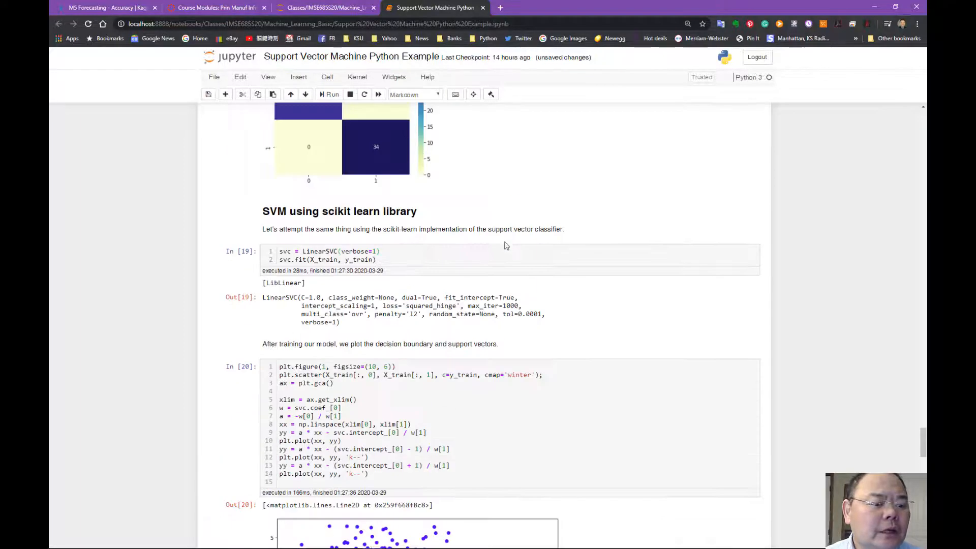
scroll("up", 3)
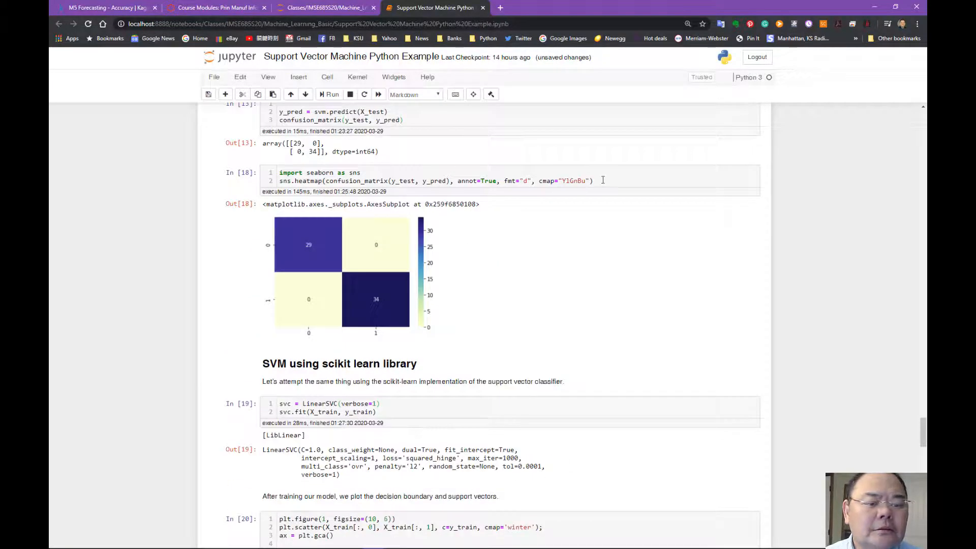
left_click(404, 180)
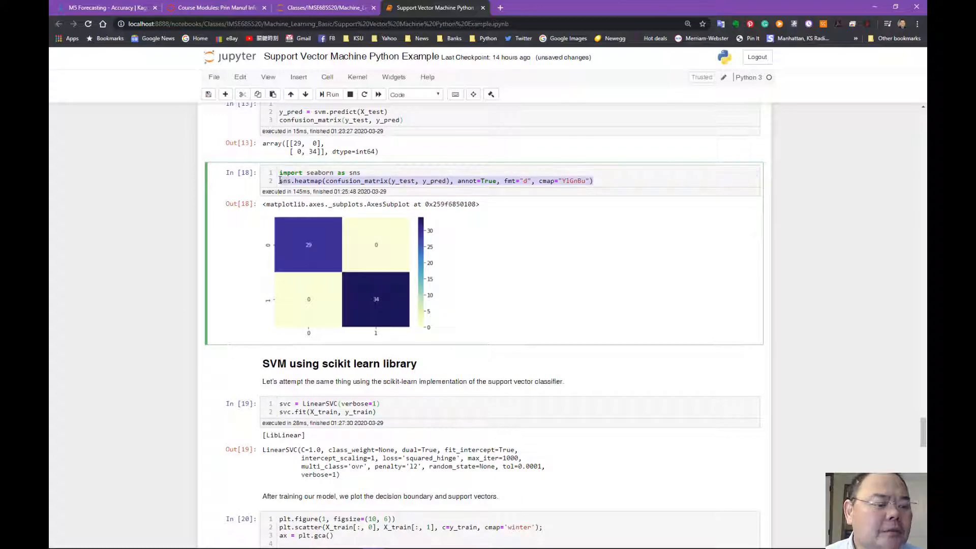
mouse_move(341, 239)
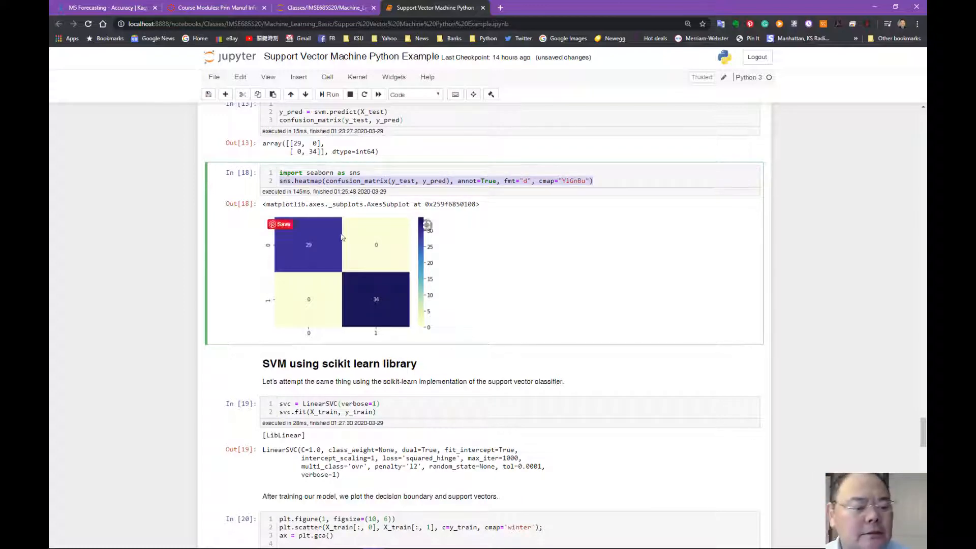
Step: Focus the new sns.heatmap cell below In[21] showing the 29 and 34 diagonal
scroll("down", 3)
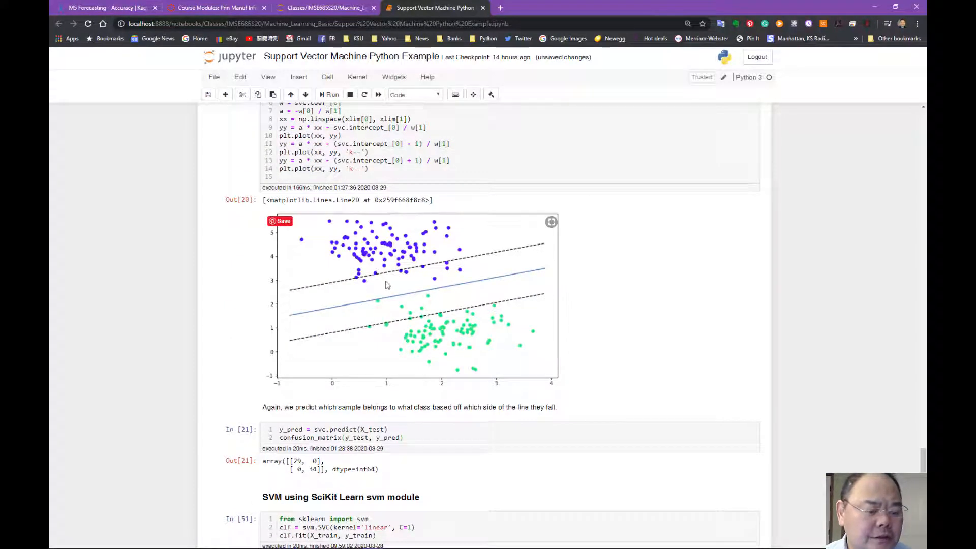
scroll("down", 3)
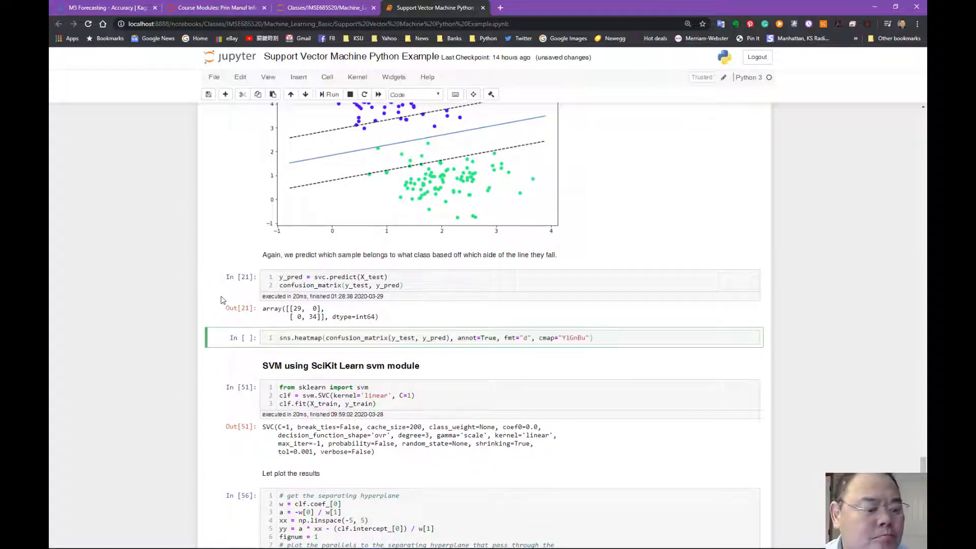
left_click(332, 94)
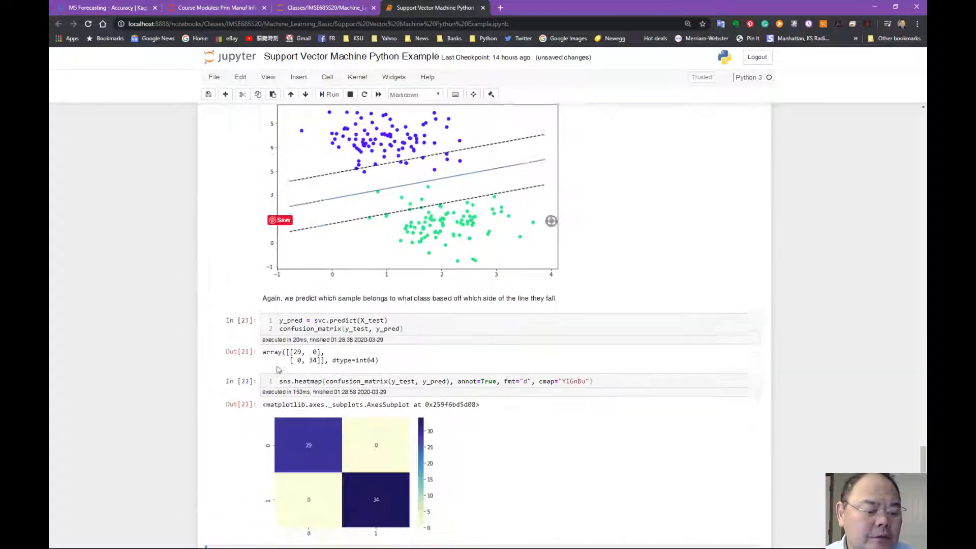
scroll("down", 3)
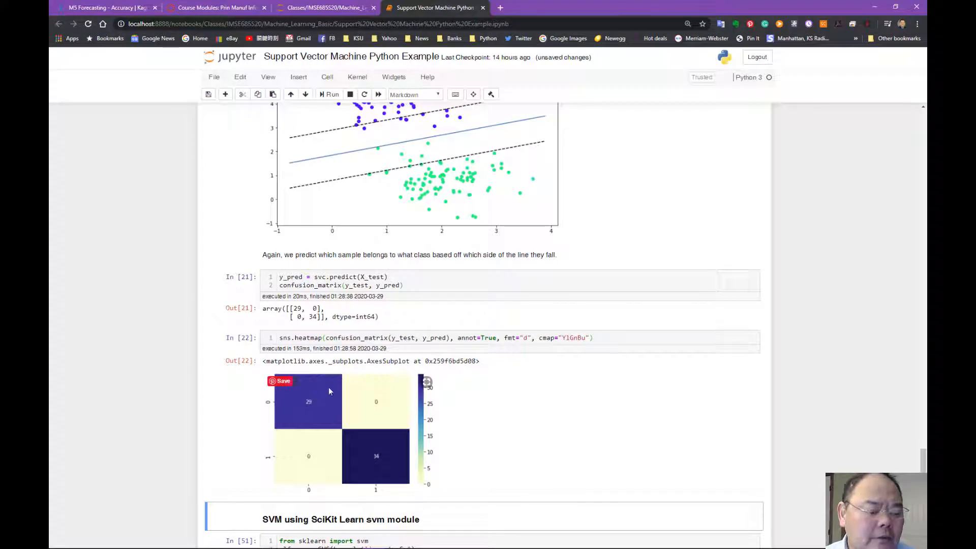
mouse_move(392, 410)
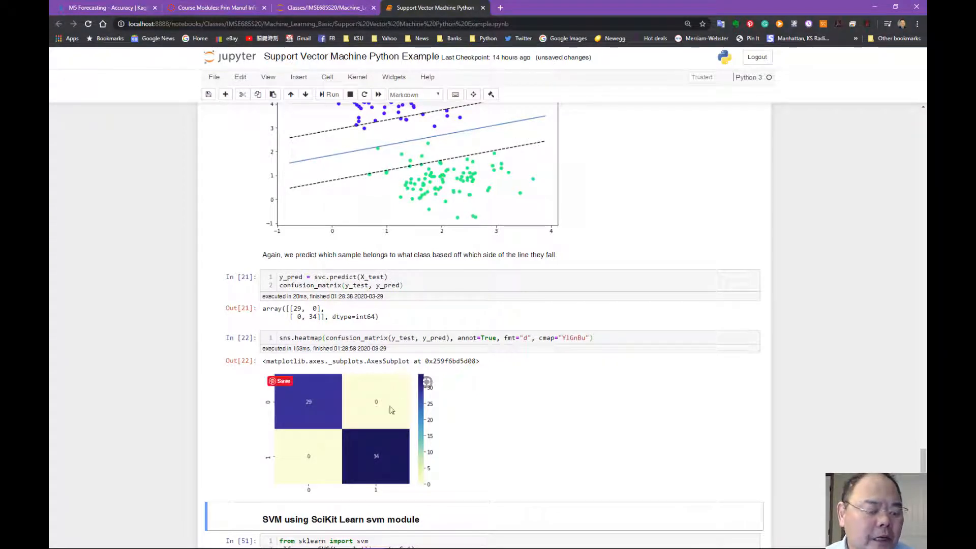
mouse_move(468, 421)
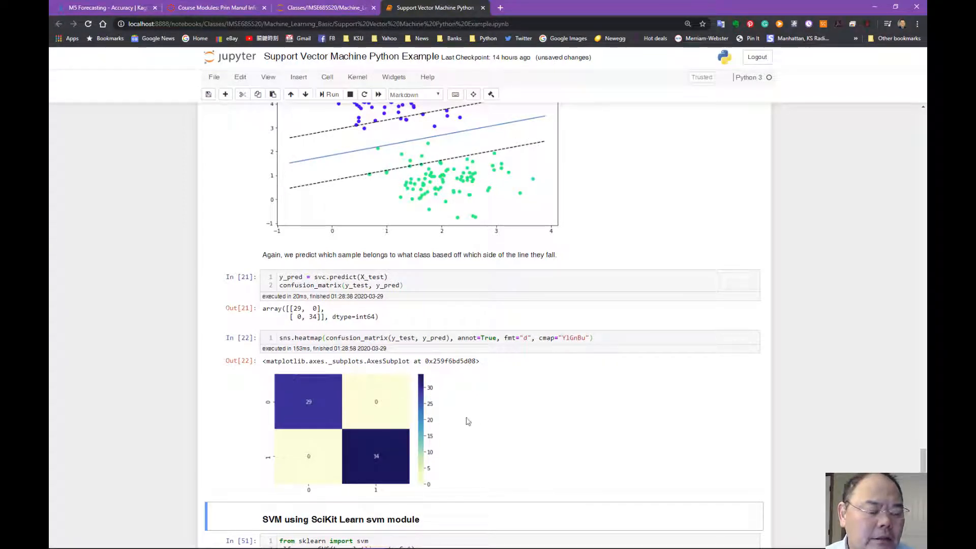
mouse_move(520, 417)
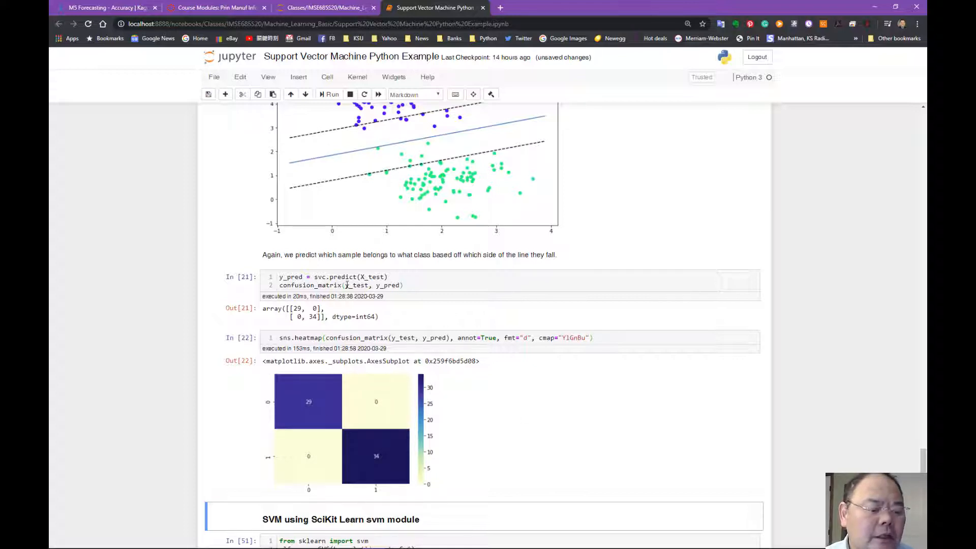
Step: Scroll over the confusion-matrix heatmap output and down to the svm module section
scroll("up", 3)
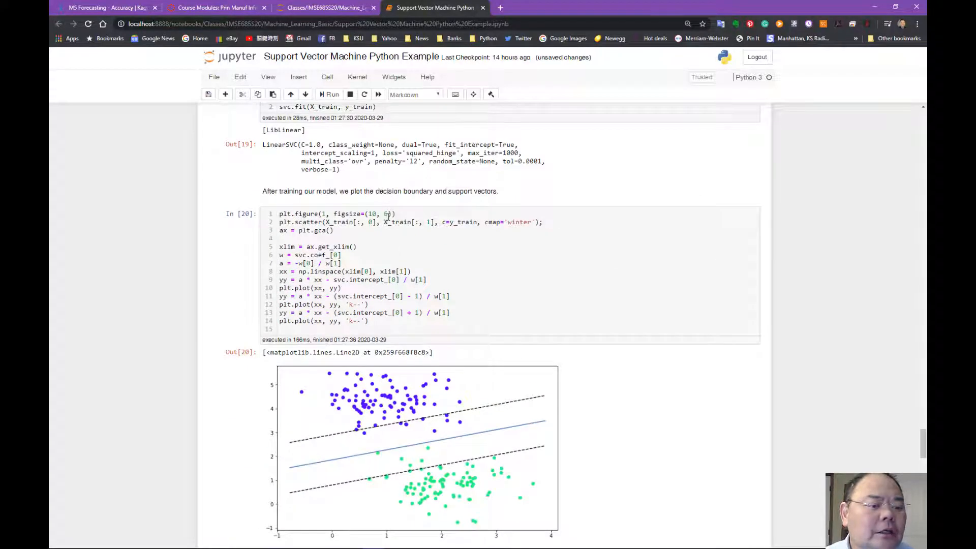
scroll("up", 3)
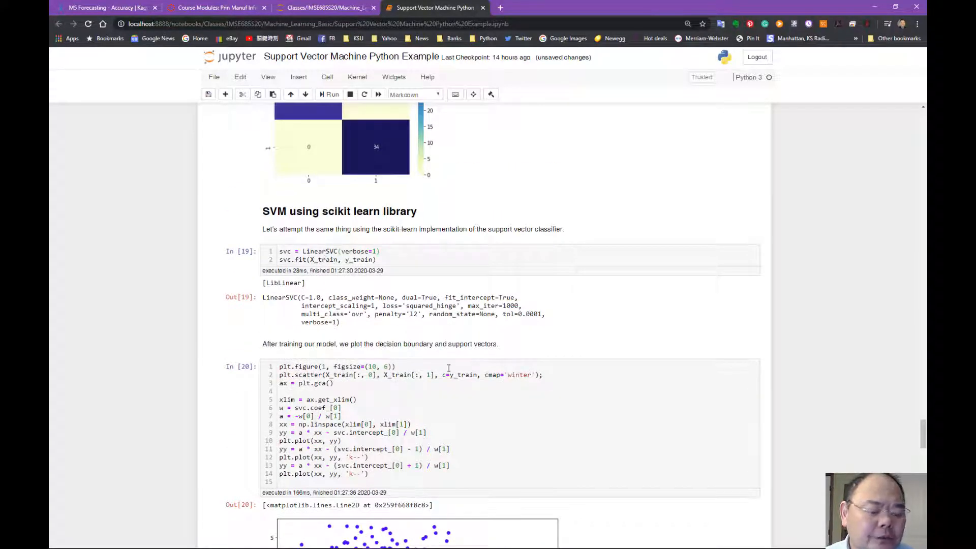
scroll("down", 3)
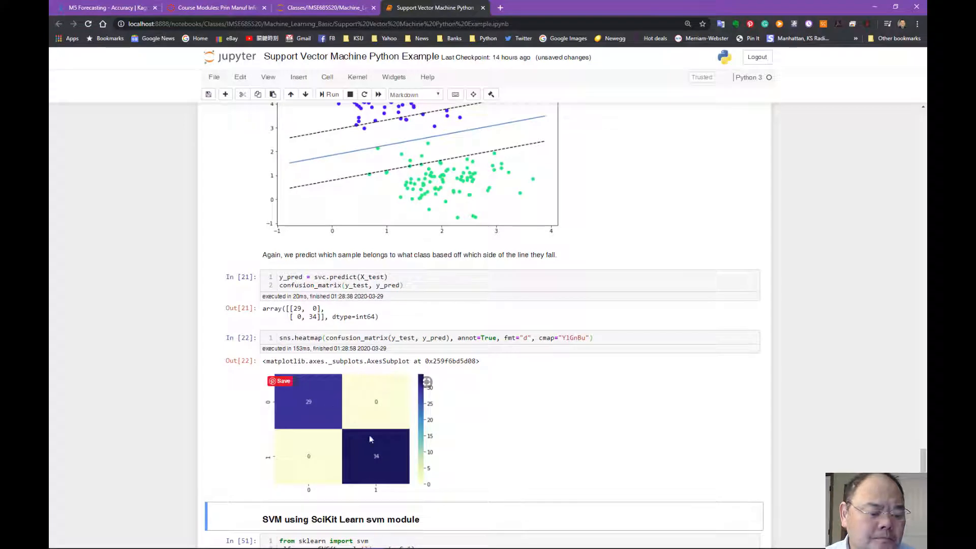
mouse_move(318, 419)
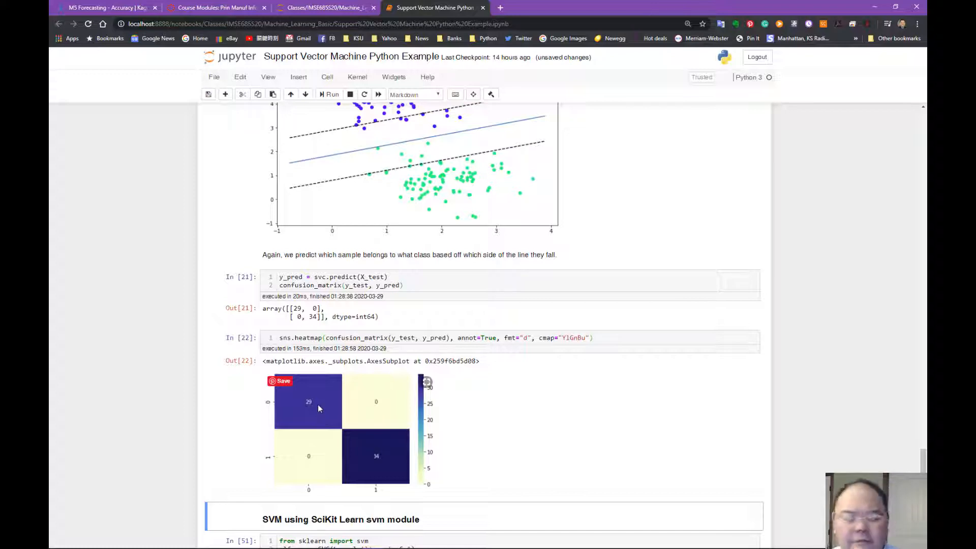
mouse_move(367, 377)
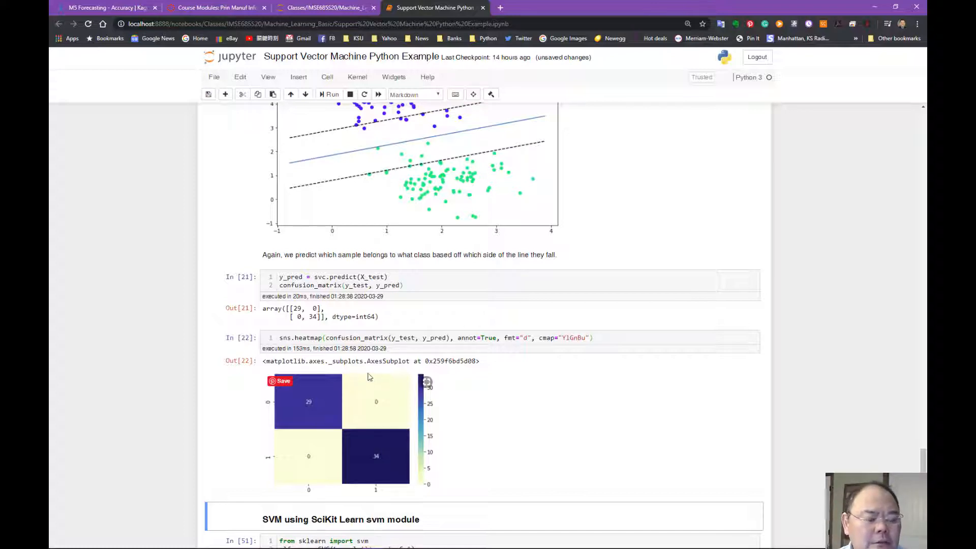
scroll("down", 3)
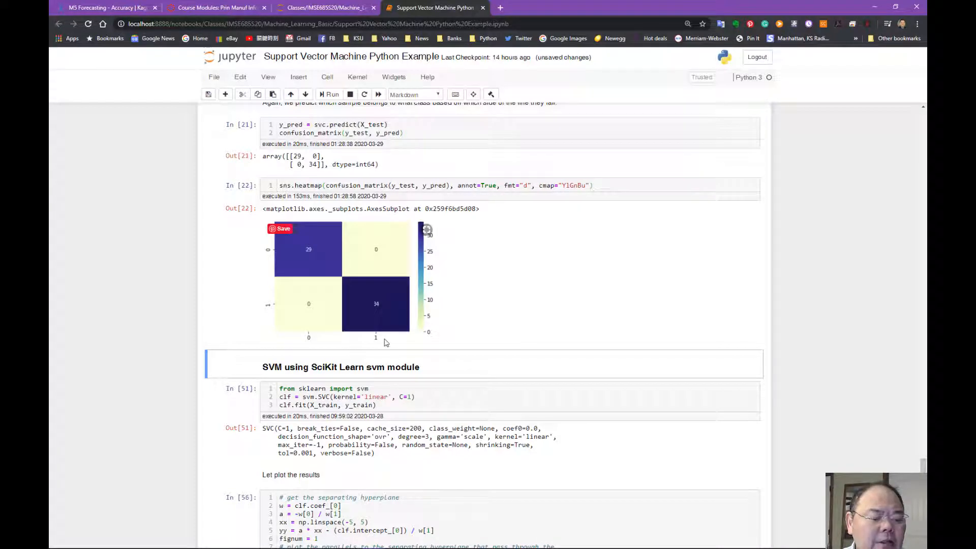
Step: Save the notebook and click inside the svm.SVC code fitting the C=1 linear model
key("ctrl+s")
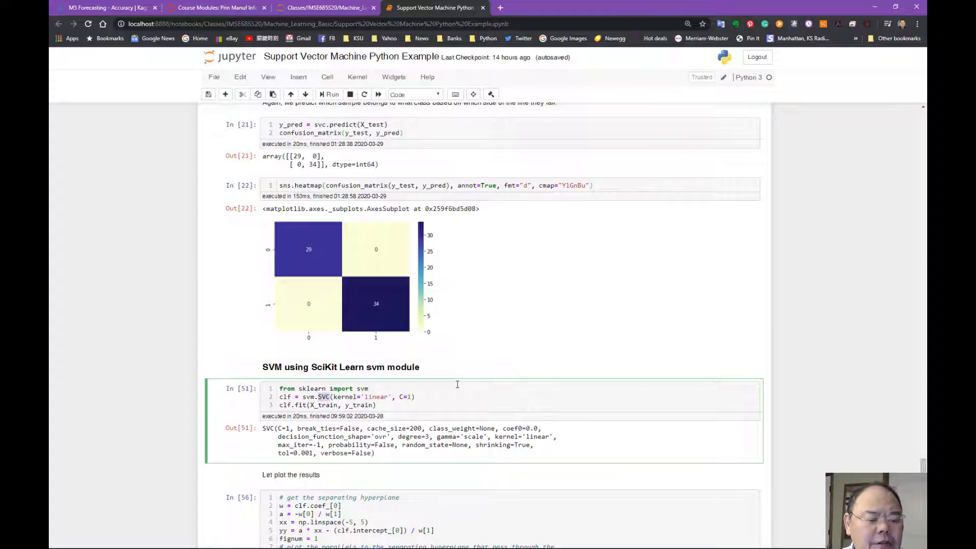
mouse_move(461, 382)
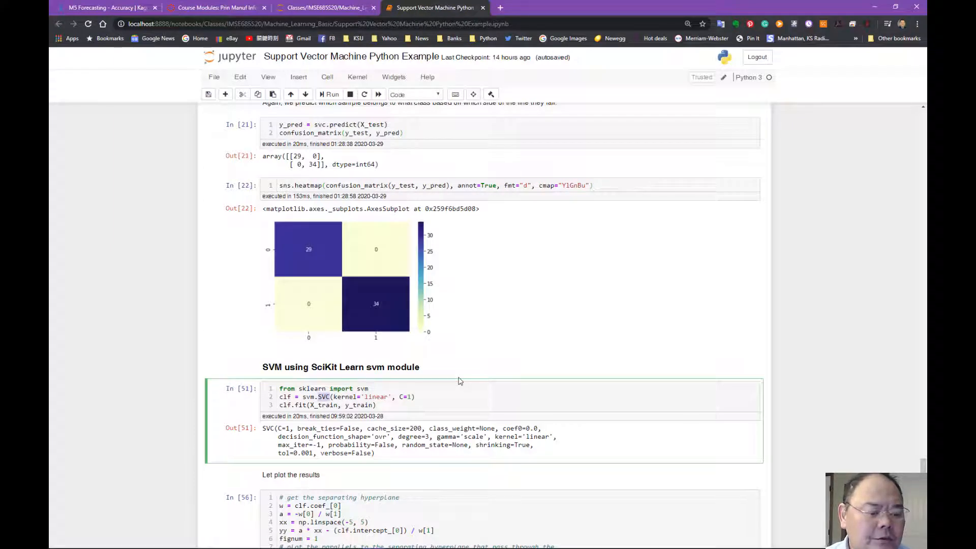
scroll("down", 3)
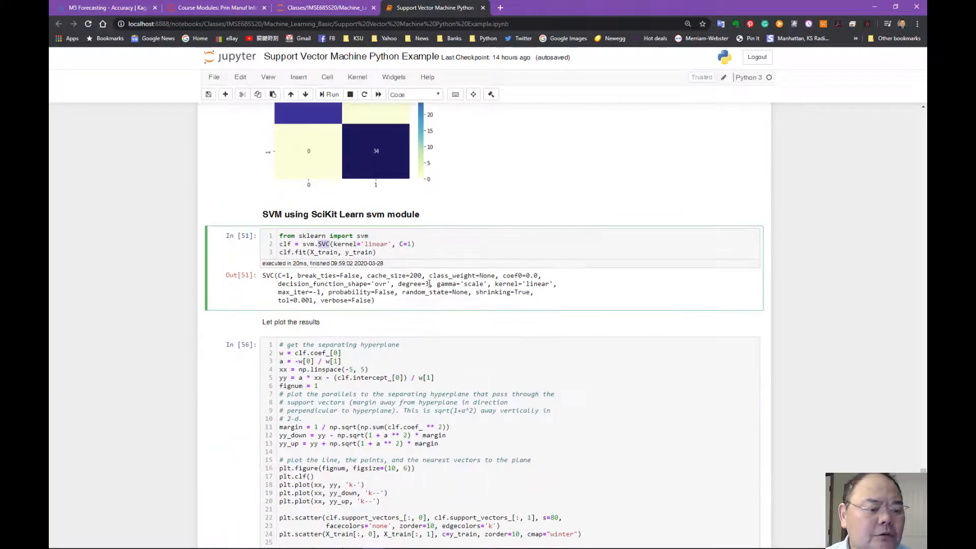
left_click(368, 235)
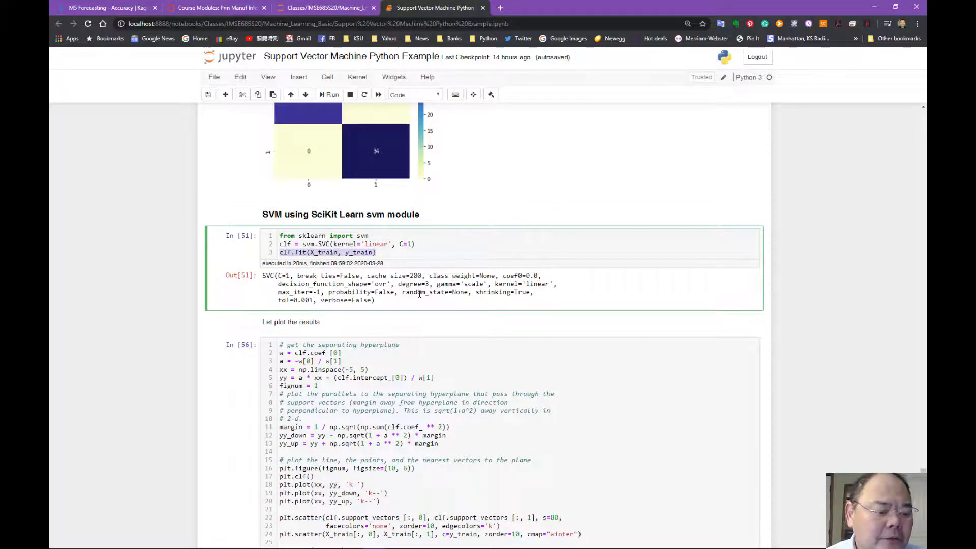
scroll("down", 3)
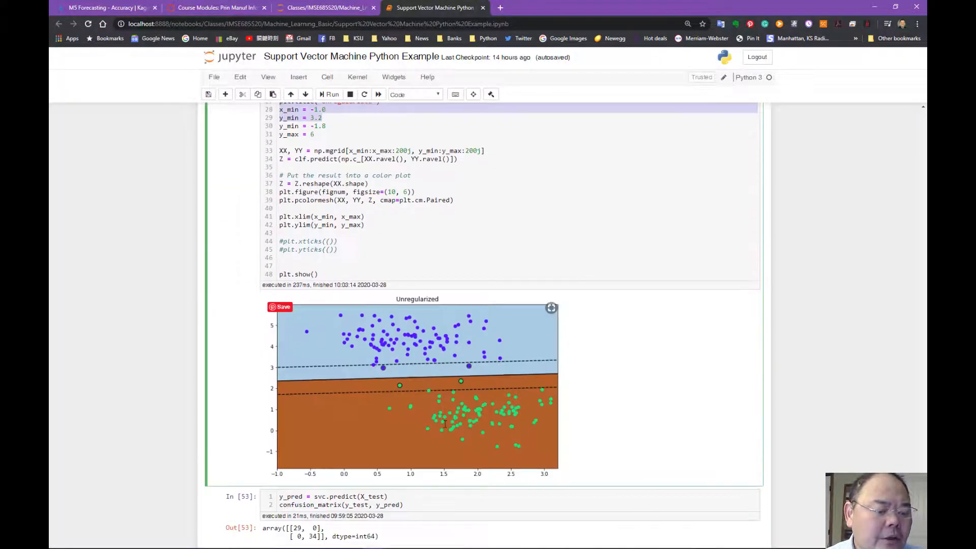
mouse_move(433, 382)
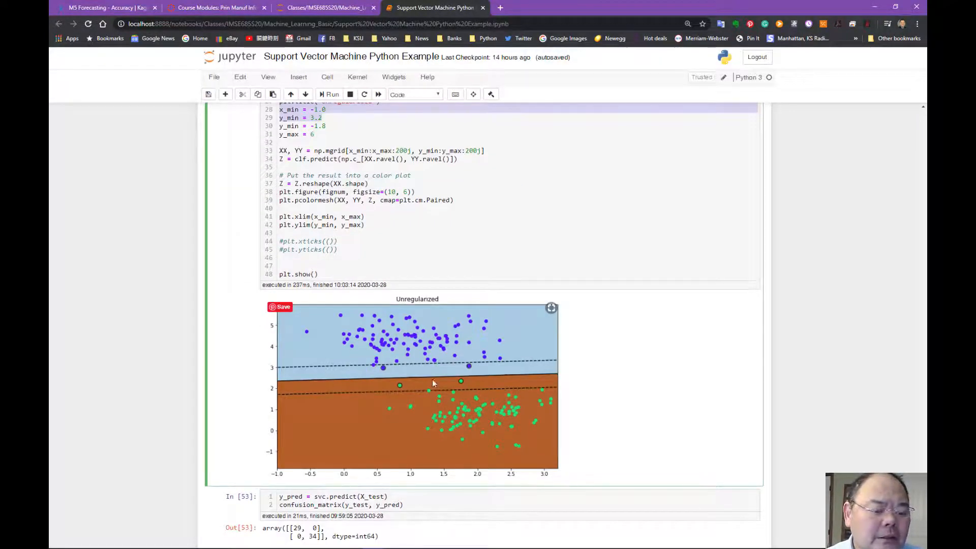
scroll("down", 3)
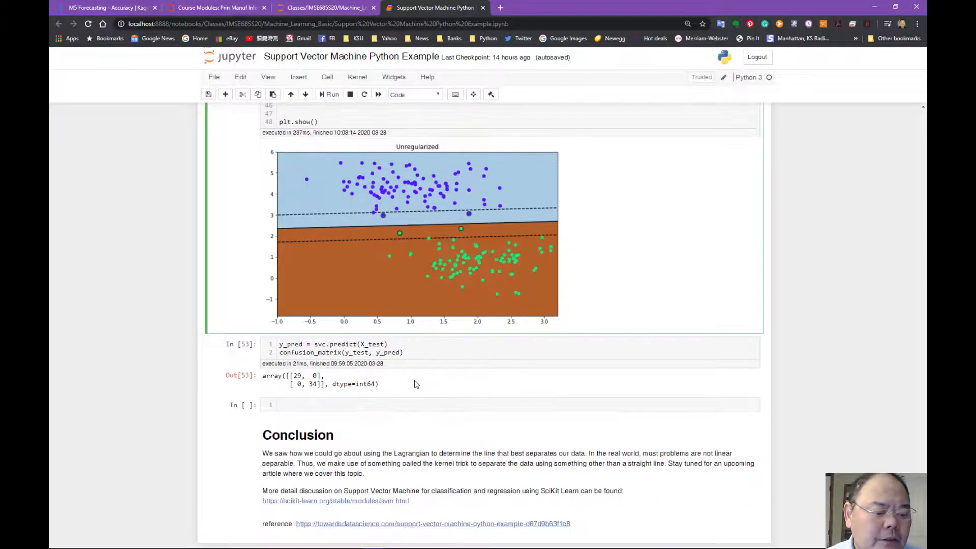
mouse_move(425, 252)
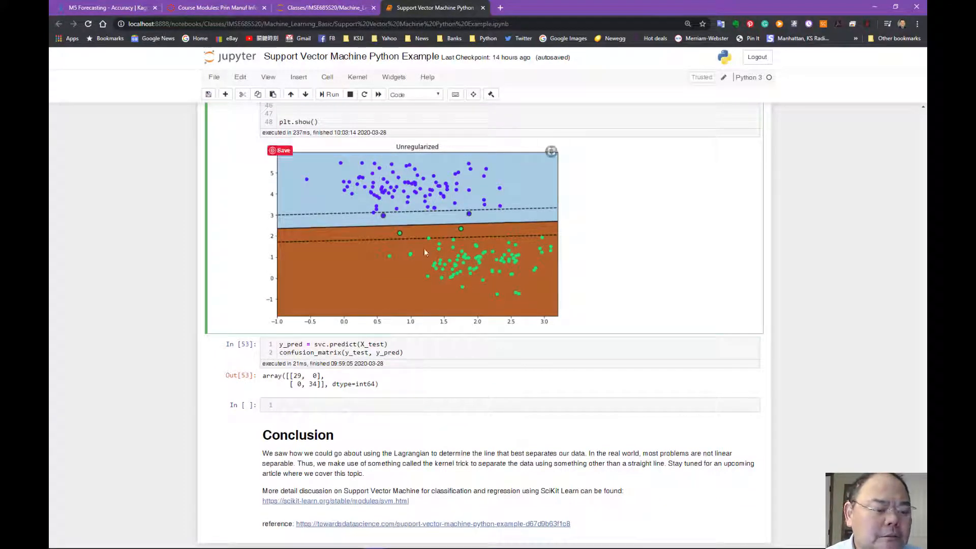
scroll("up", 3)
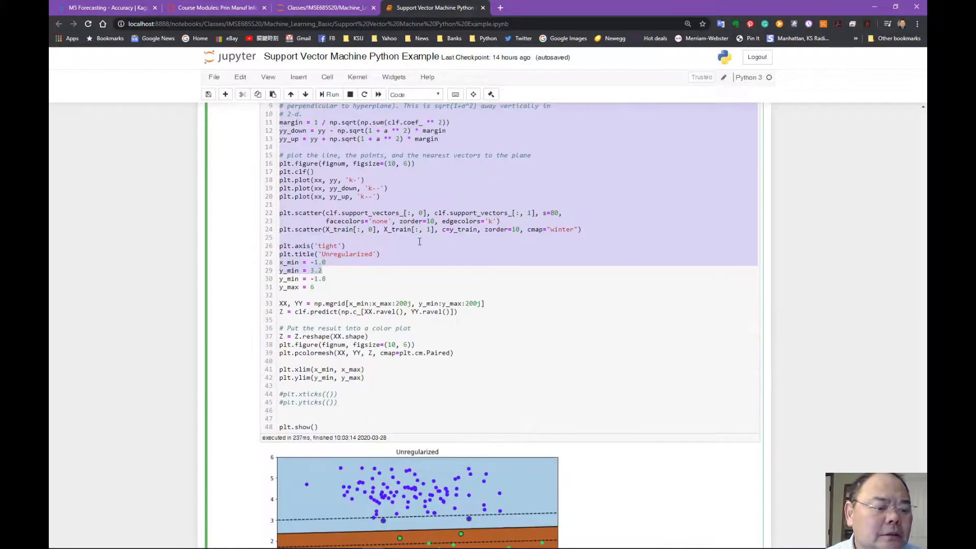
scroll("down", 3)
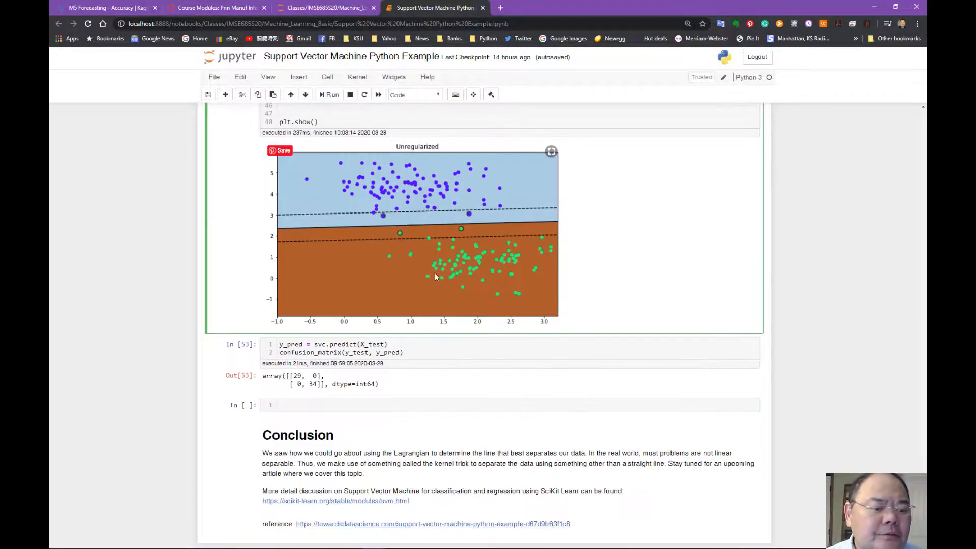
mouse_move(307, 214)
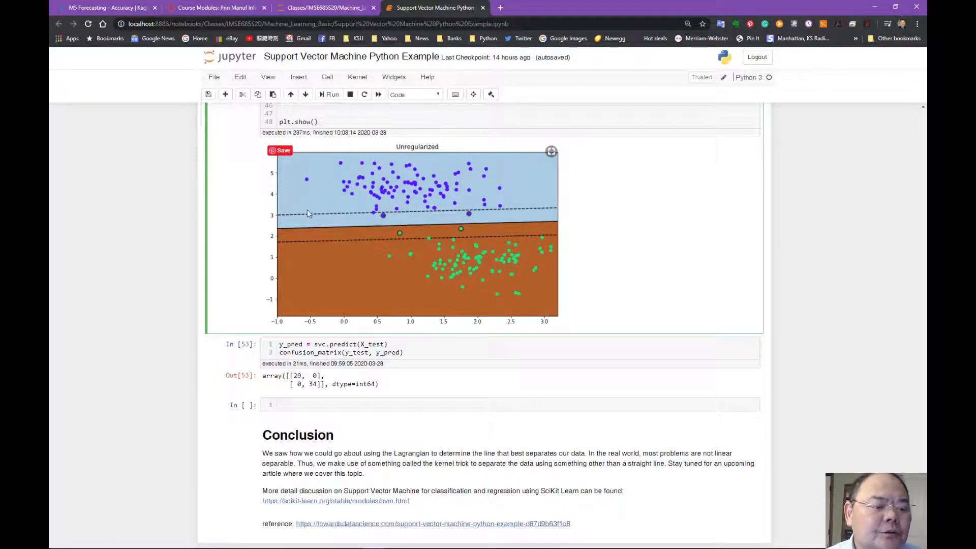
mouse_move(514, 263)
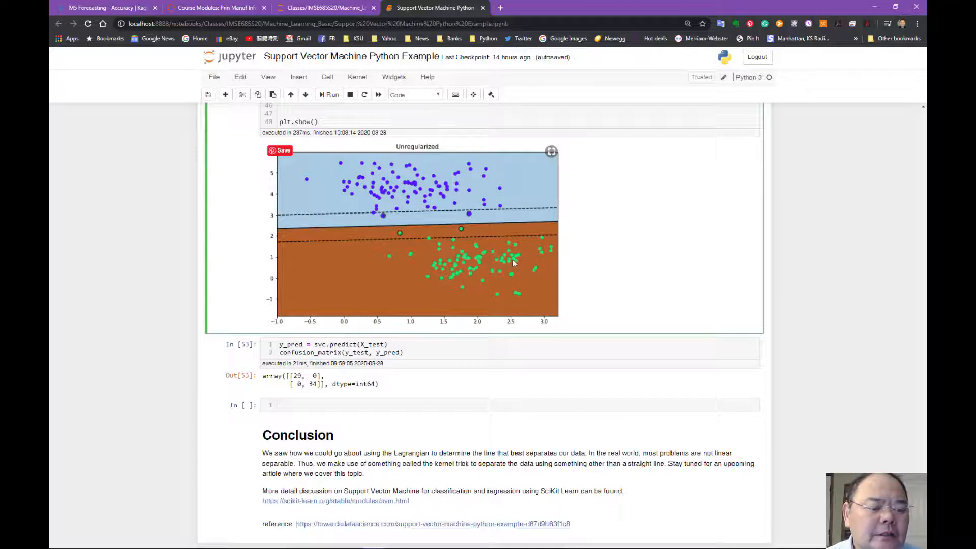
mouse_move(461, 240)
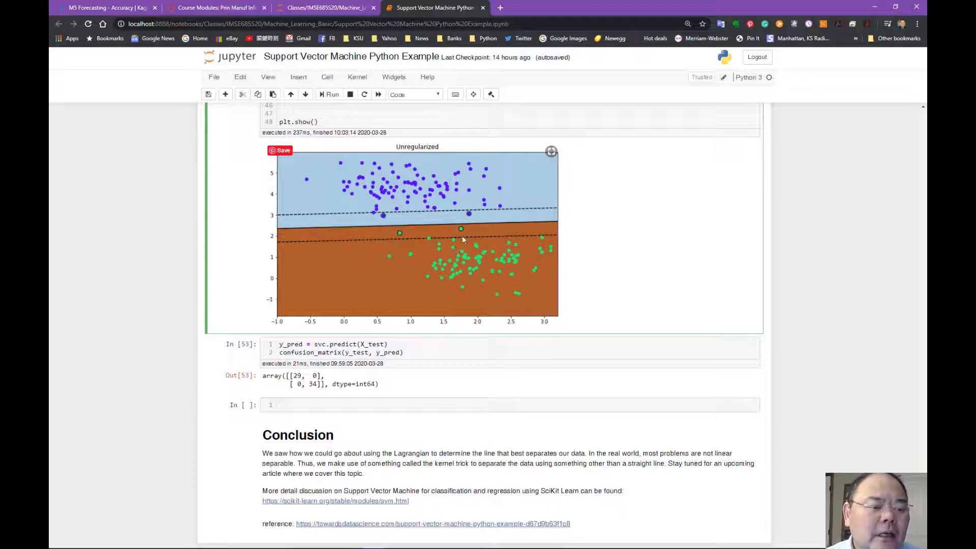
mouse_move(393, 245)
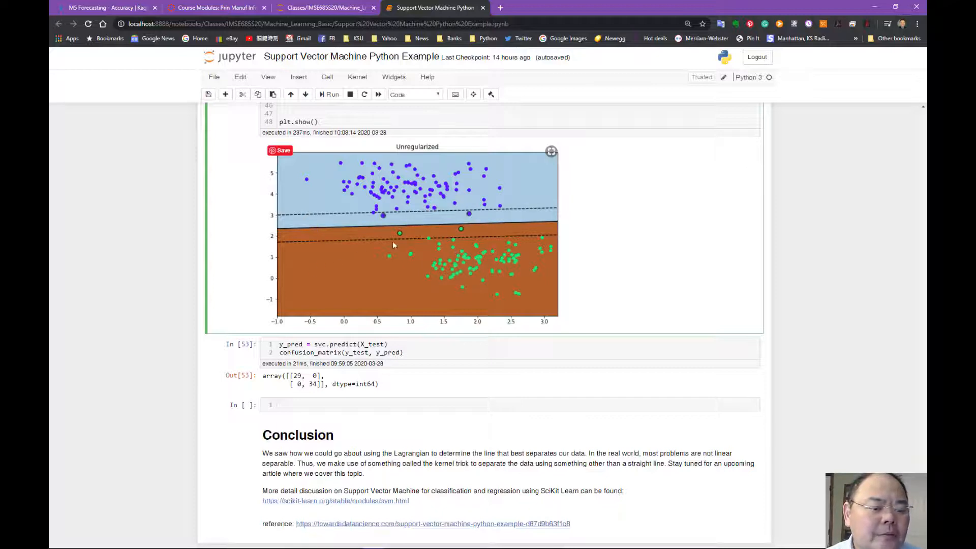
mouse_move(552, 227)
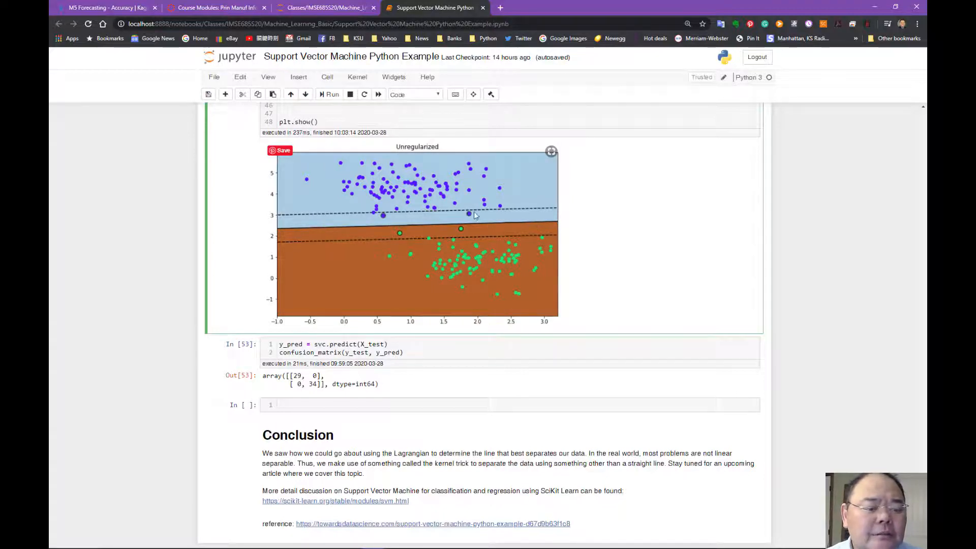
mouse_move(515, 256)
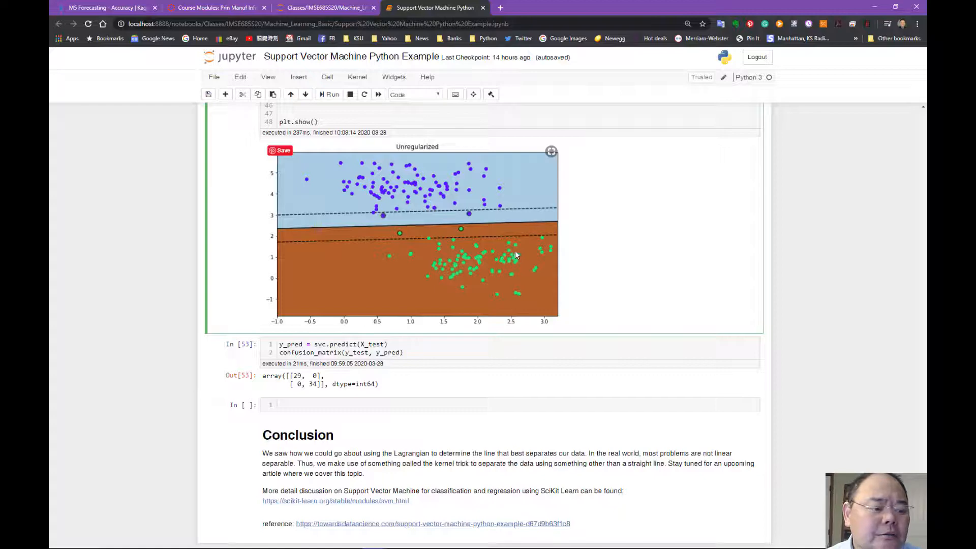
mouse_move(397, 229)
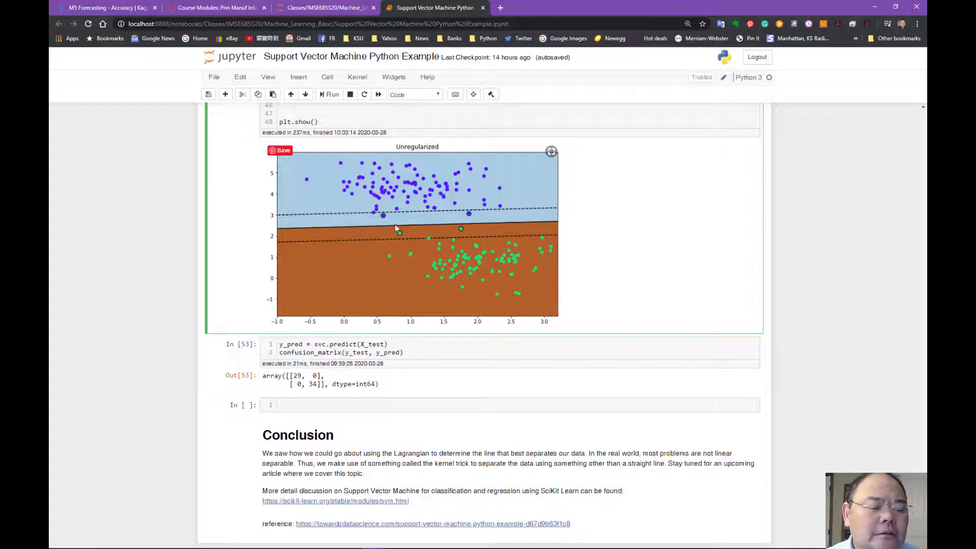
scroll("up", 3)
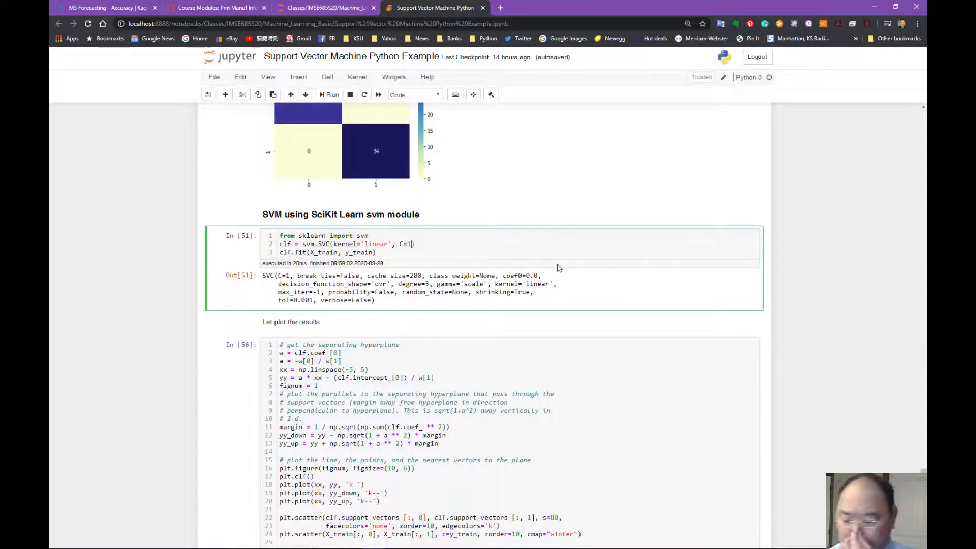
Step: Enter C=0.05 in the svm.SVC cell and scroll to the regenerated plot
type("0.05")
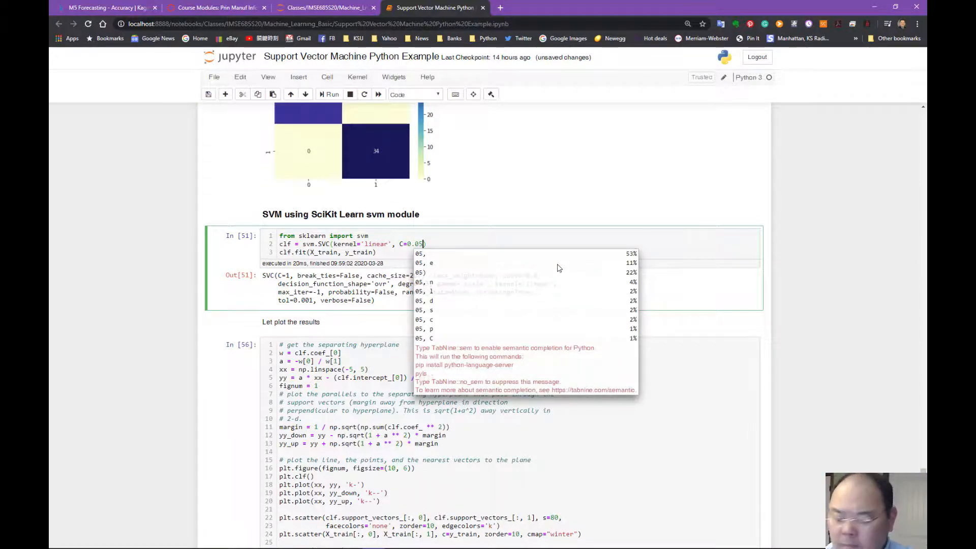
scroll("down", 3)
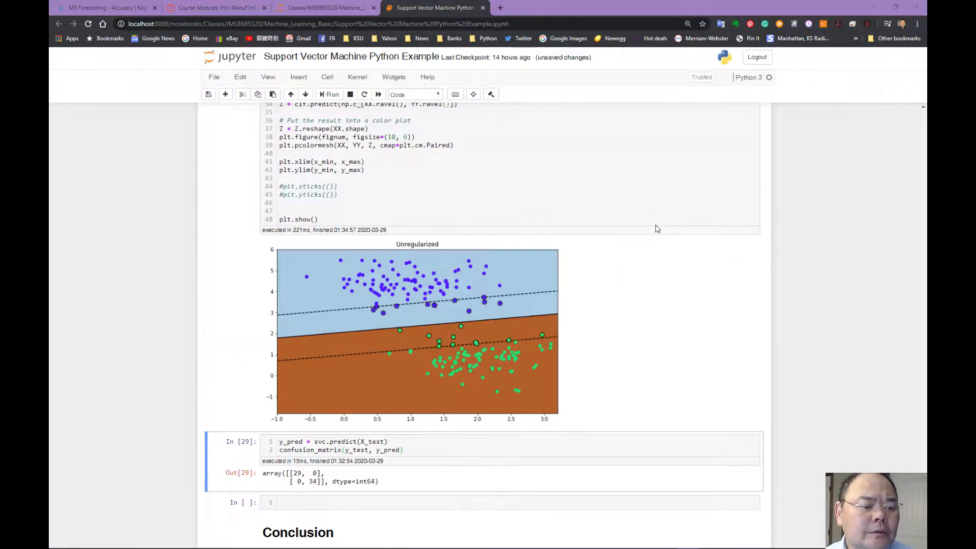
scroll("down", 3)
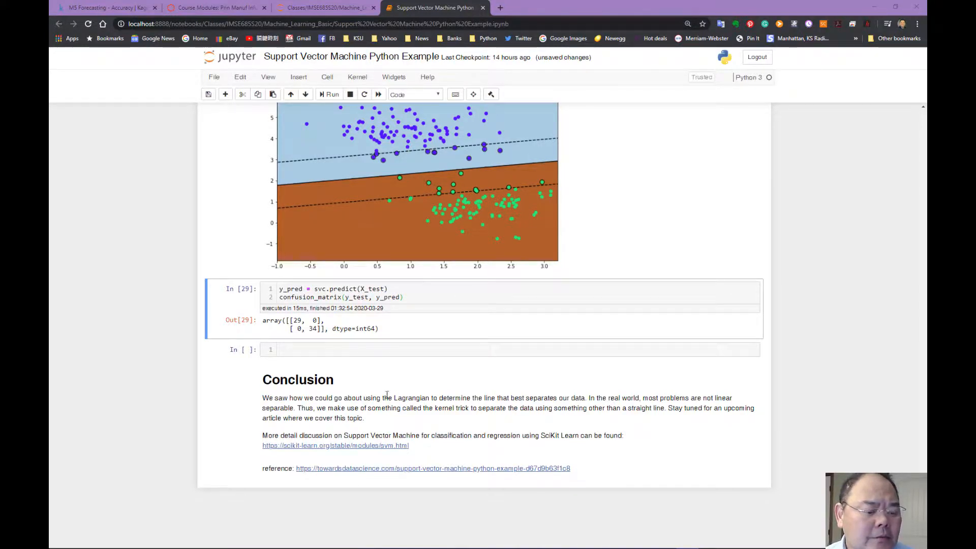
mouse_move(288, 427)
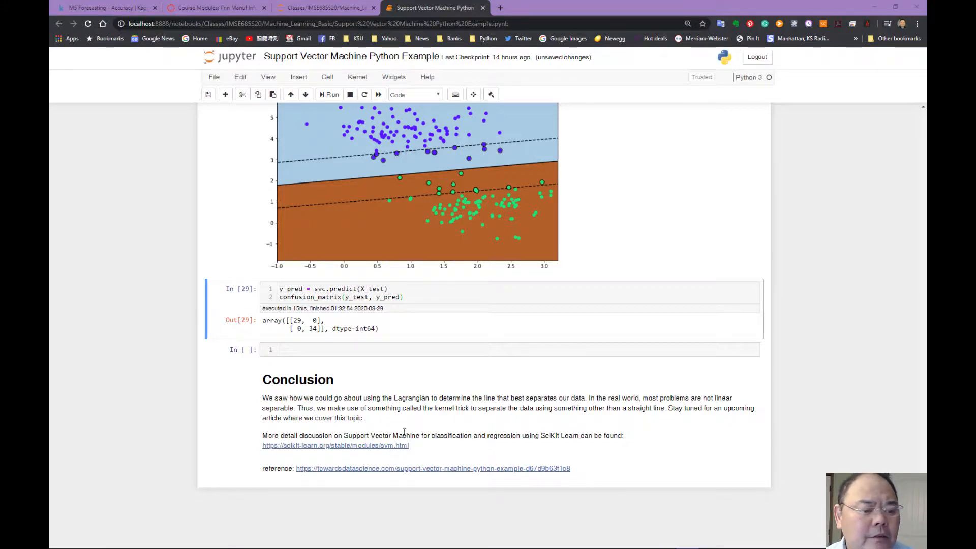
Step: Scroll up to the In[20] decision-boundary plot with the solid separating line
scroll("up", 3)
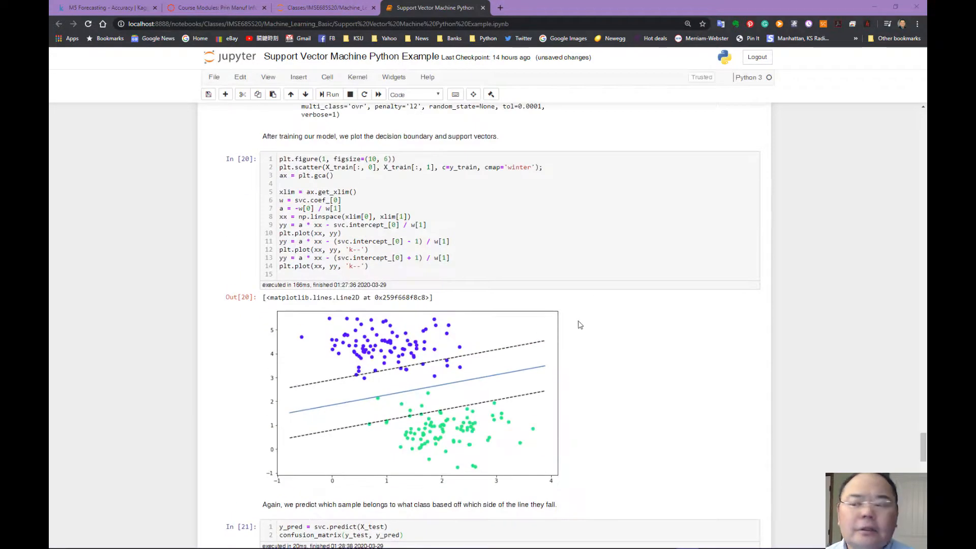
mouse_move(781, 194)
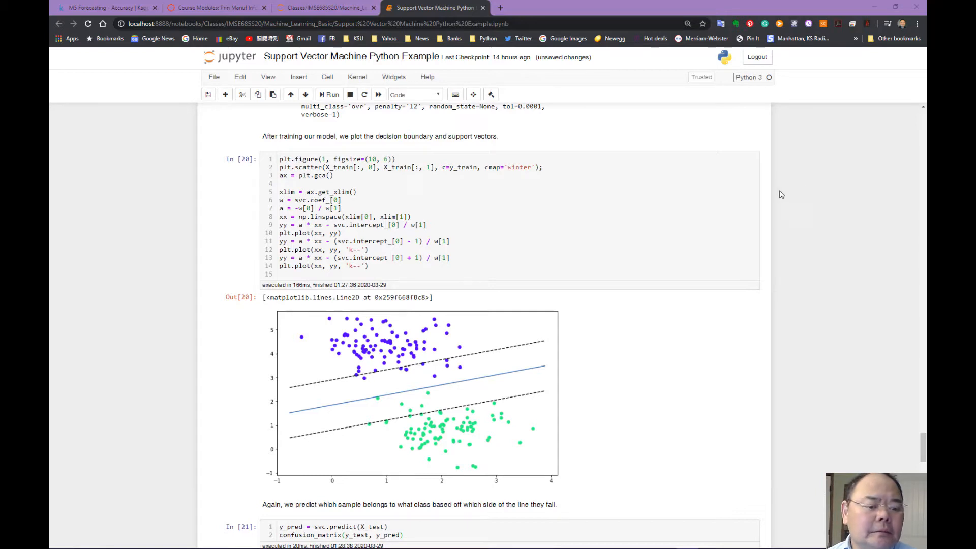